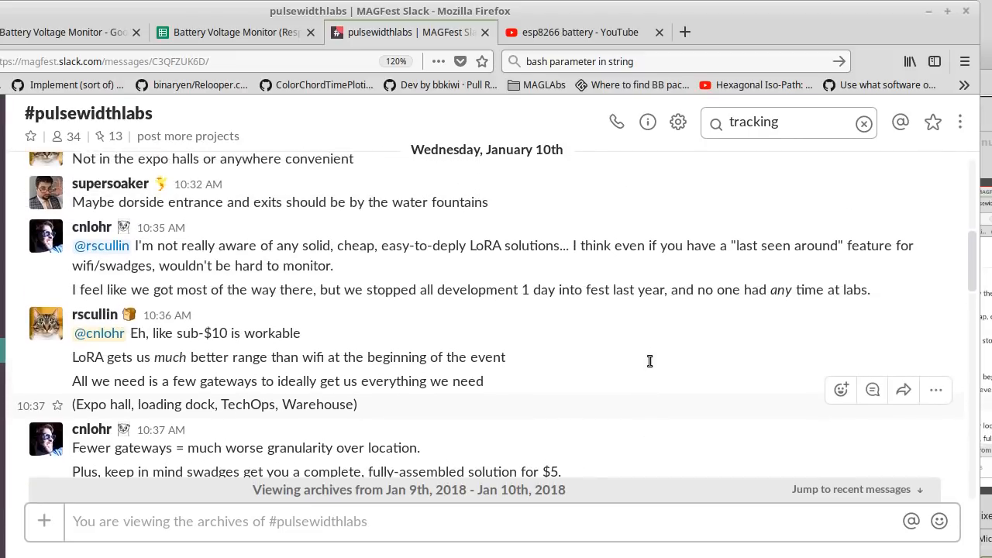
Step: Scroll through the #pulsewidthlabs archive to read the tracking and RFID tag messages
scroll("up", 3)
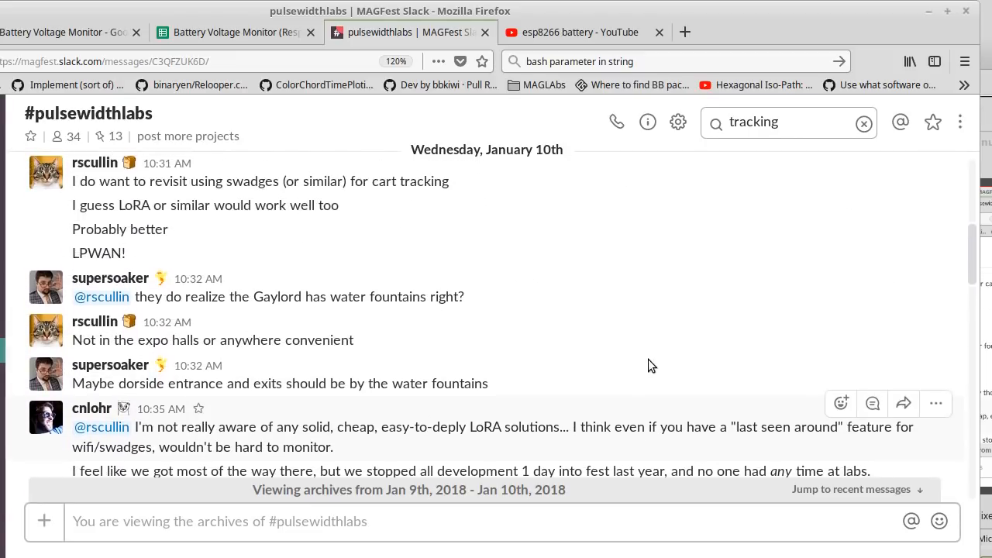
scroll("up", 3)
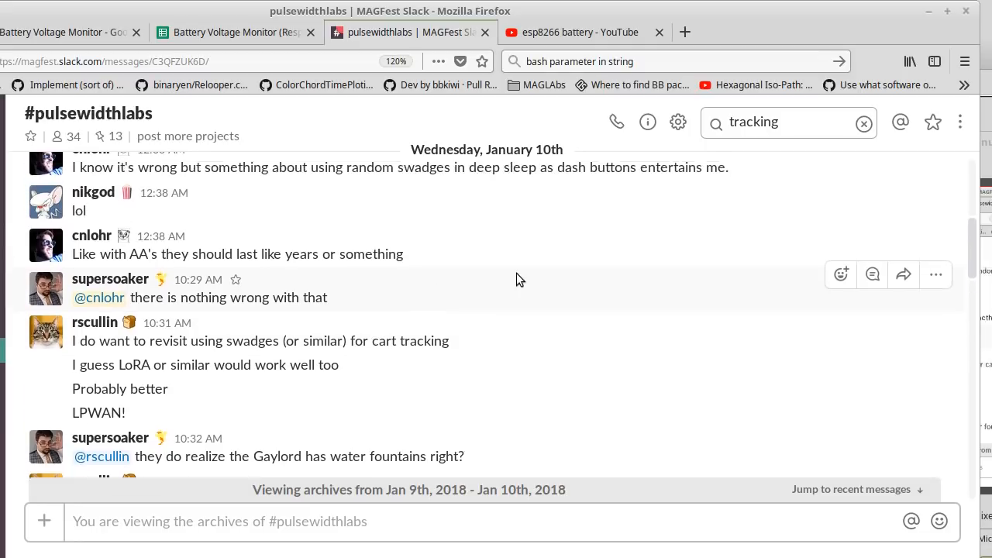
scroll("up", 3)
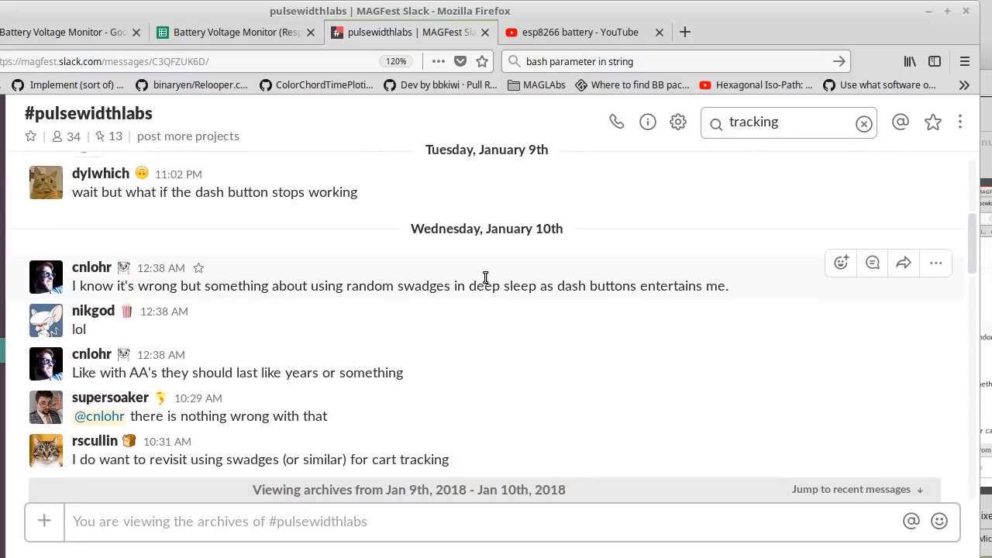
scroll("up", 3)
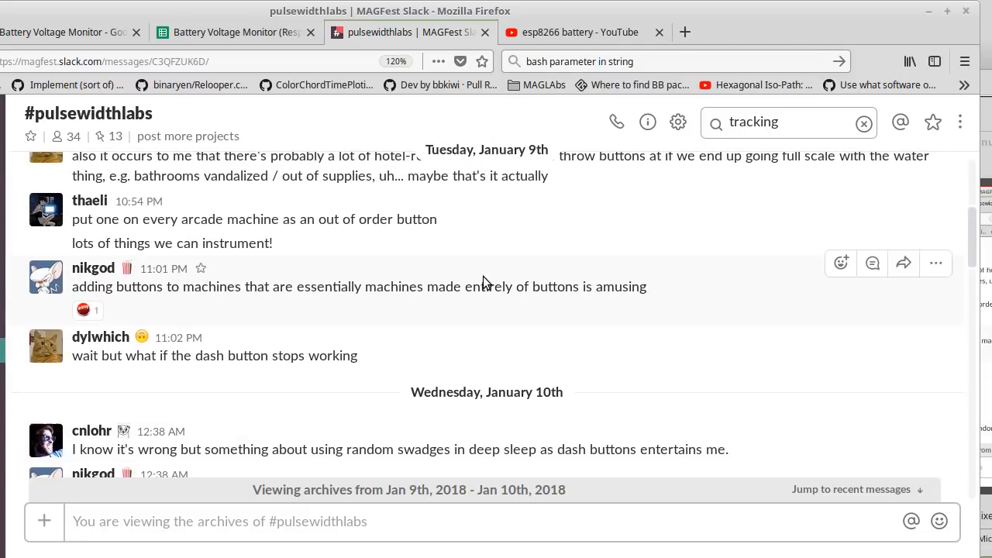
scroll("up", 3)
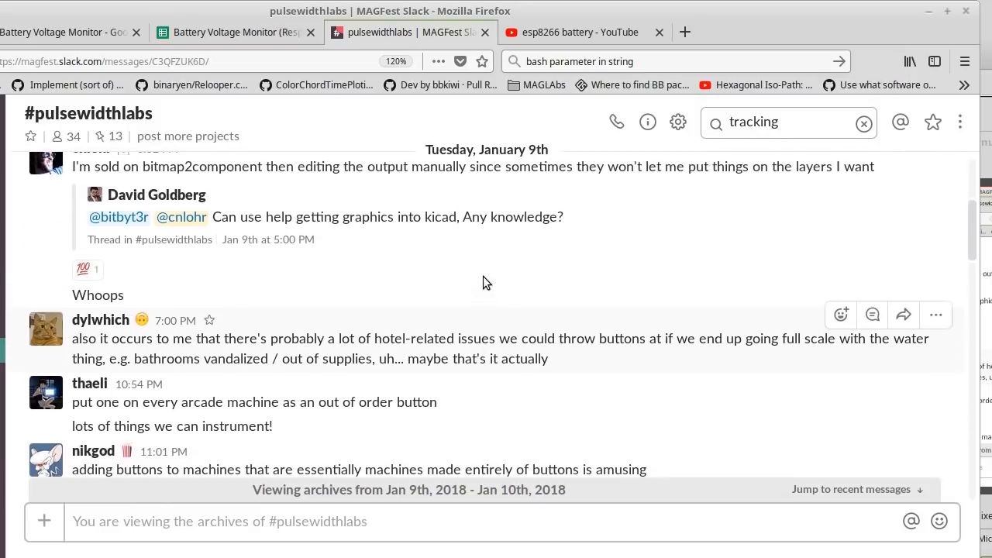
scroll("up", 3)
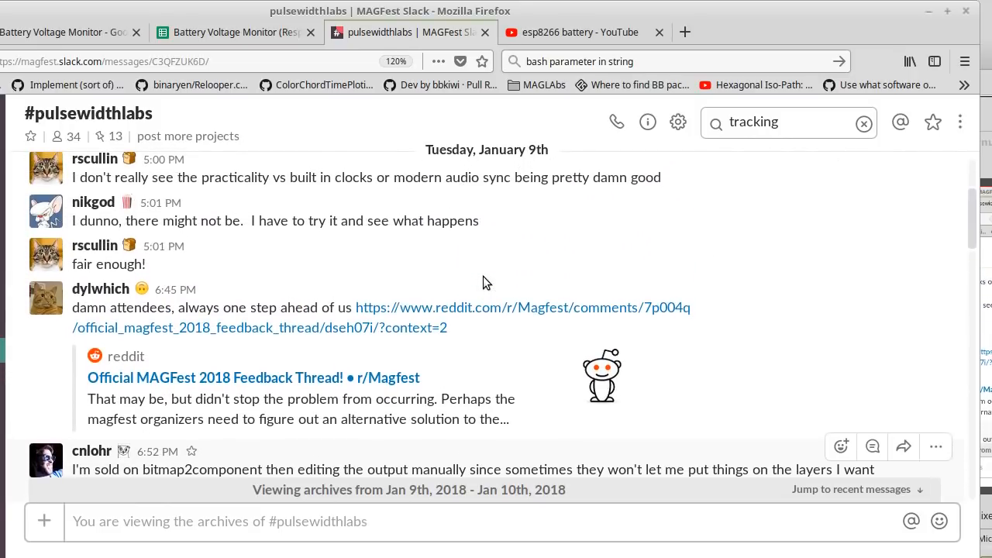
scroll("up", 3)
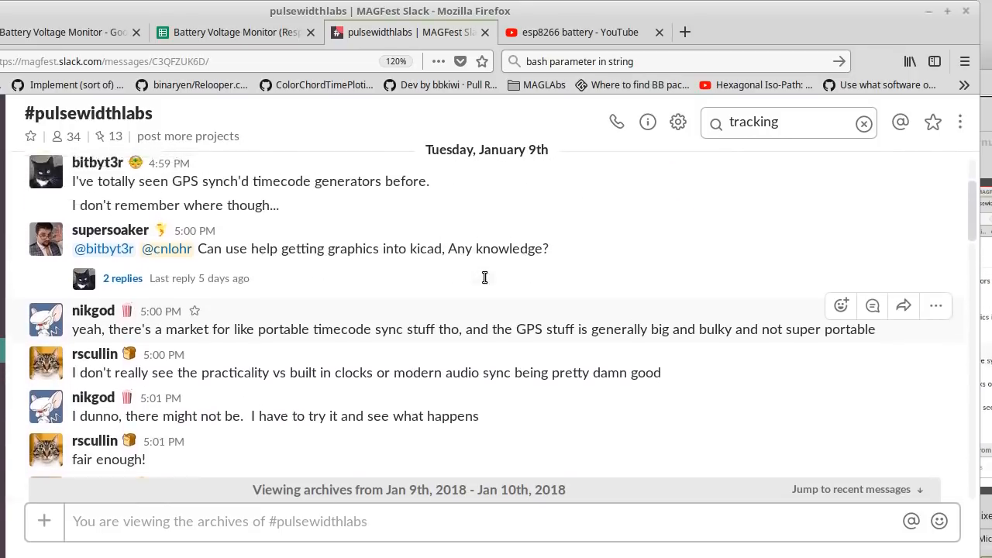
scroll("down", 3)
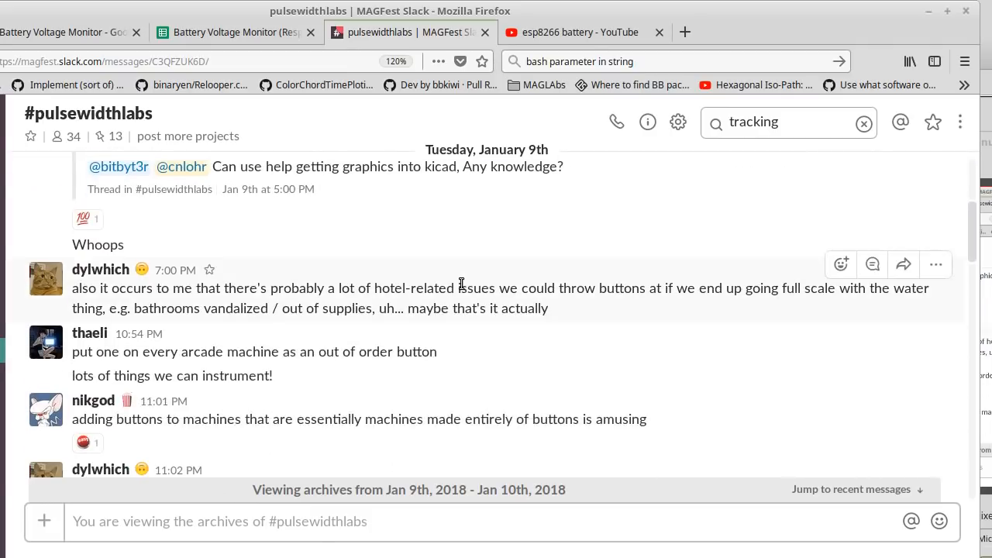
scroll("down", 3)
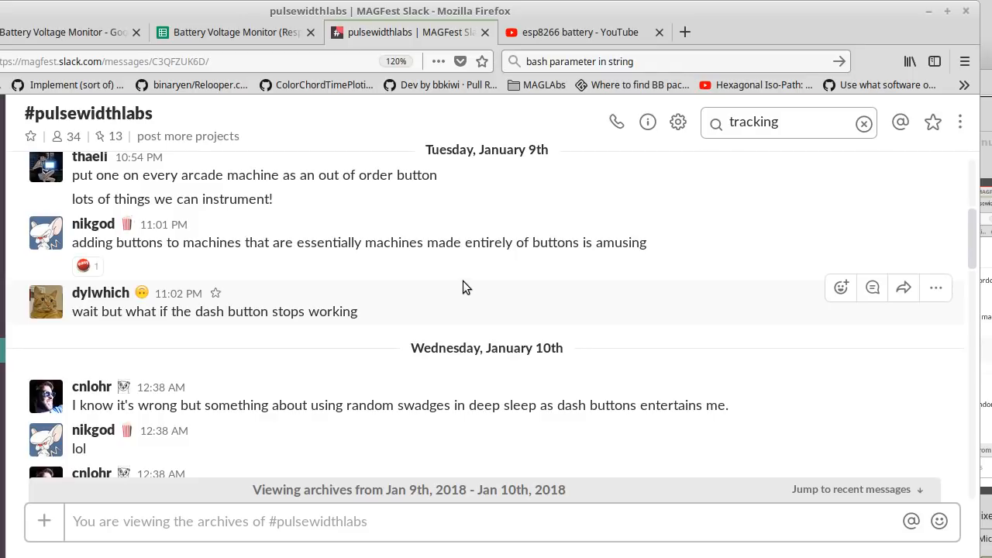
scroll("down", 3)
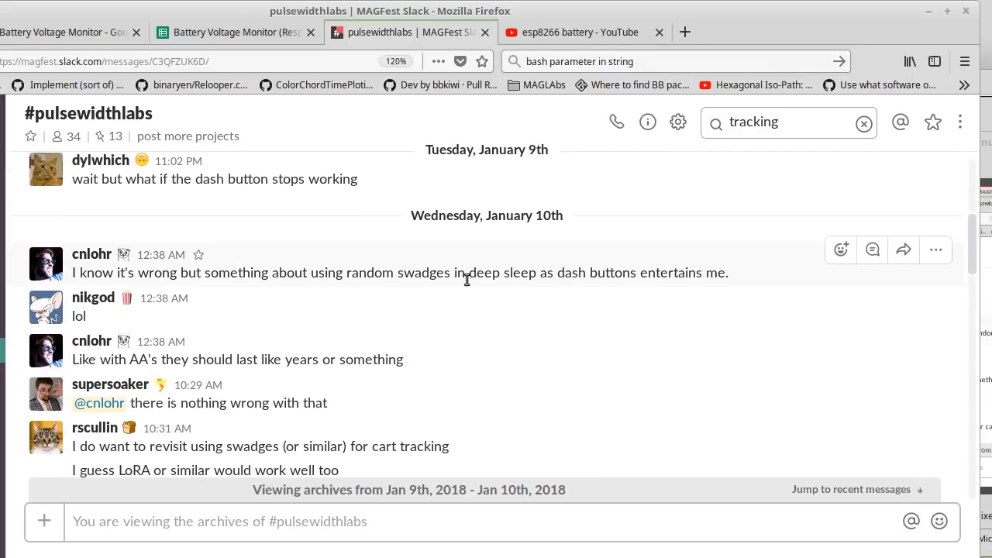
scroll("down", 3)
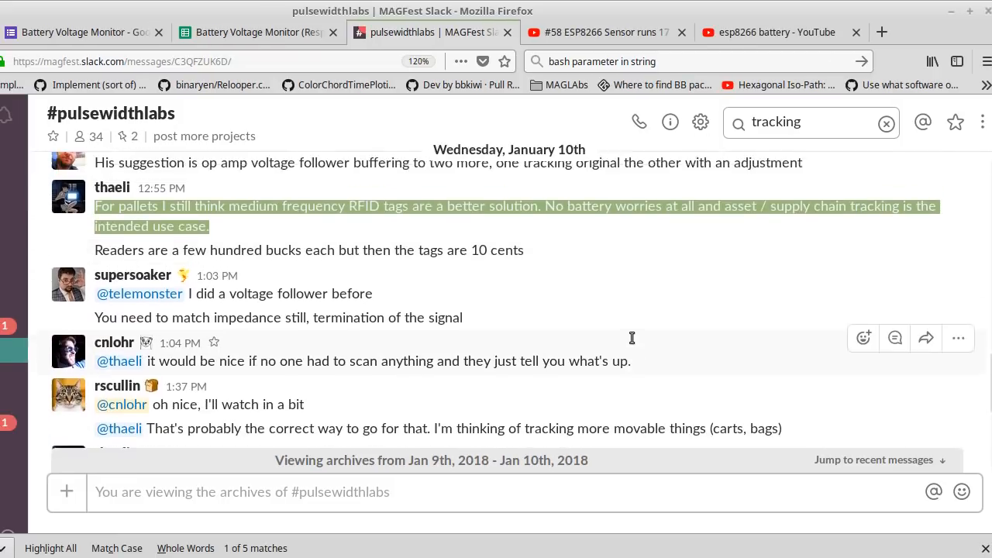
scroll("up", 3)
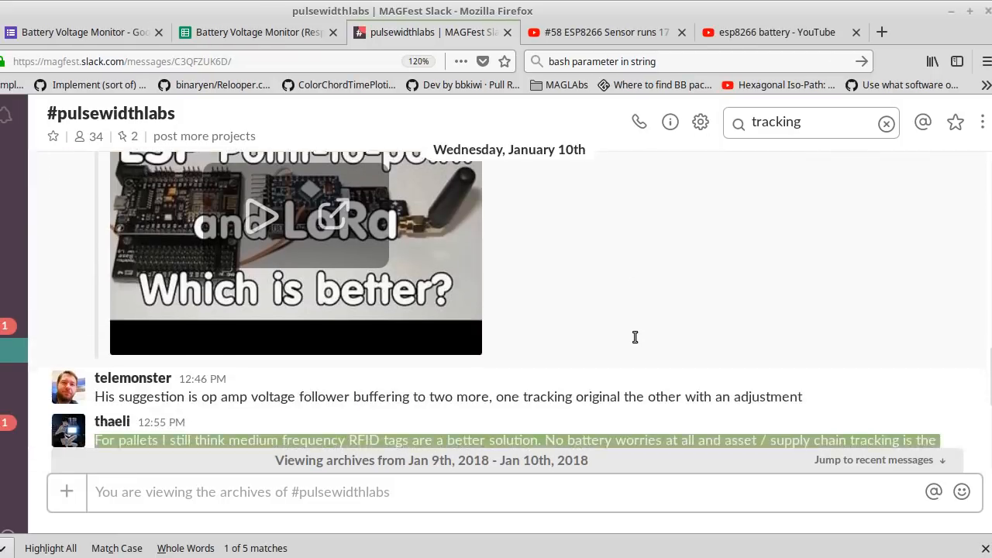
scroll("down", 3)
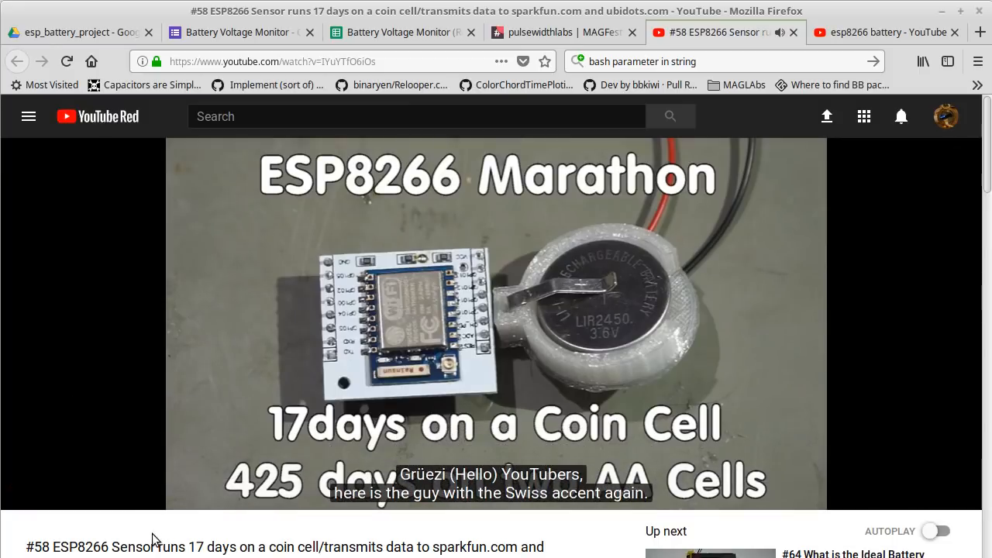
Step: Play the '#58 ESP8266 Sensor runs 17 days on a coin cell' video
left_click(496, 325)
type("pvvx min esp")
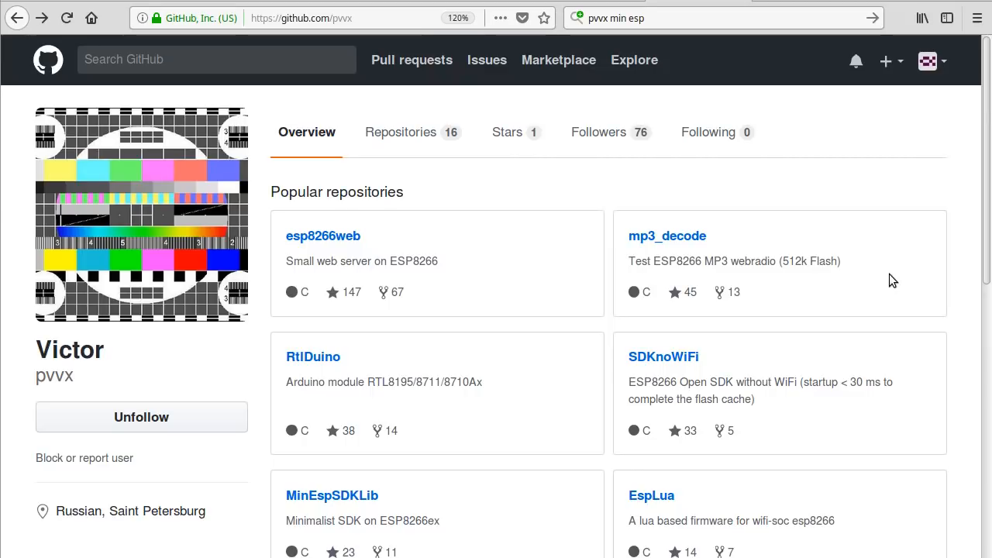
mouse_move(78, 374)
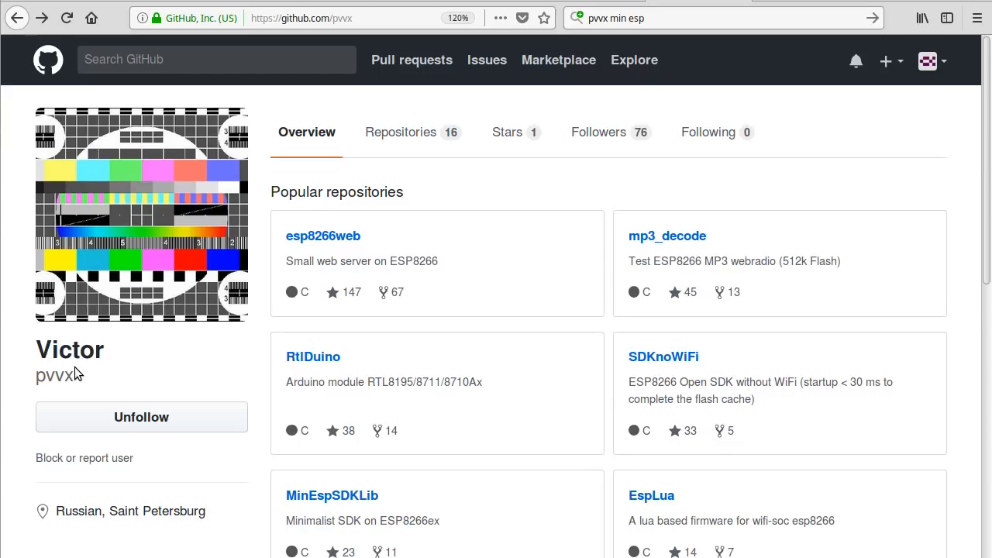
left_click(331, 496)
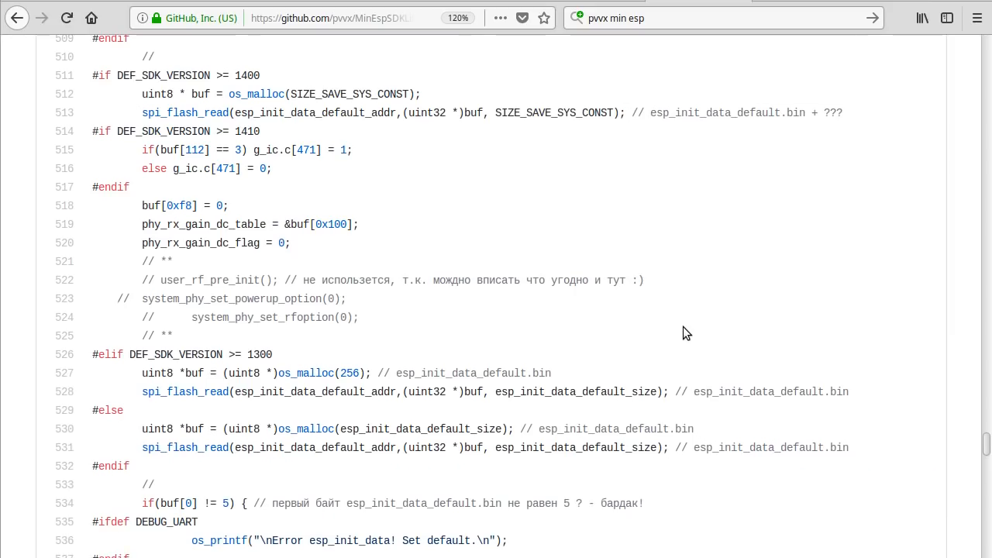
scroll("down", 3)
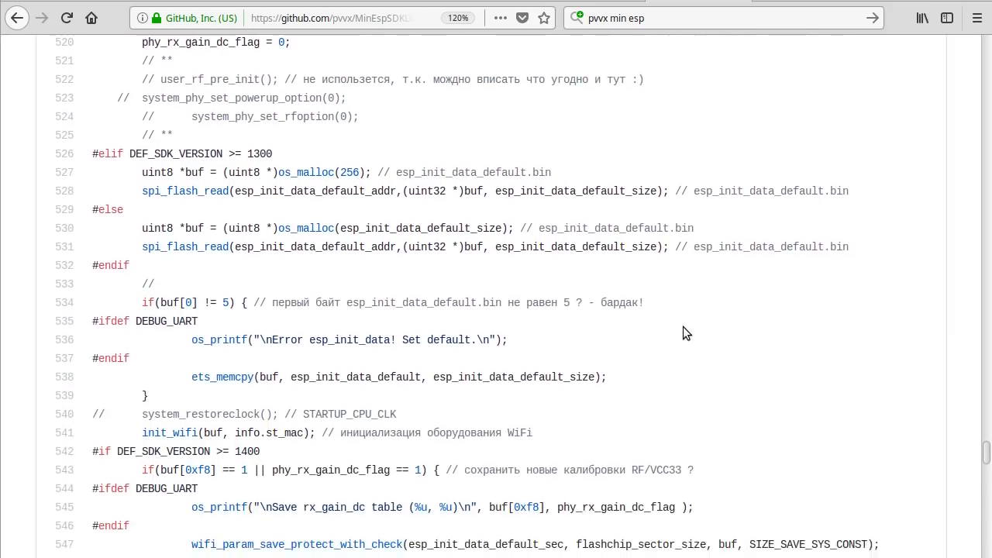
scroll("down", 3)
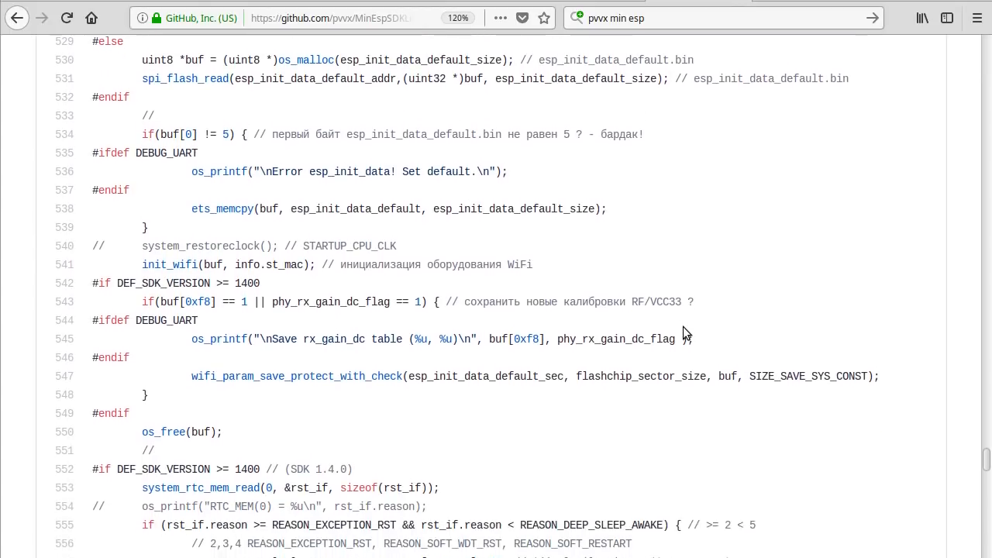
scroll("down", 3)
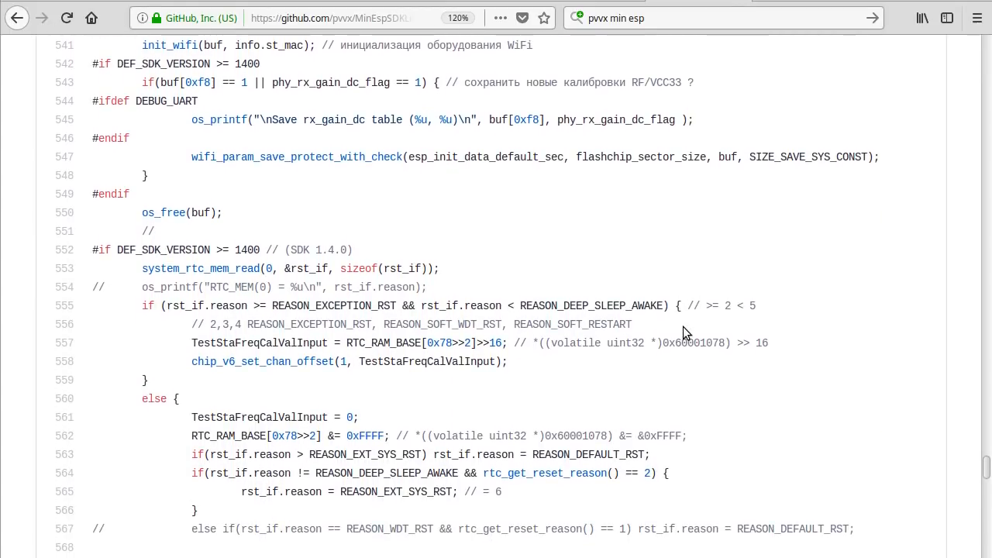
scroll("down", 3)
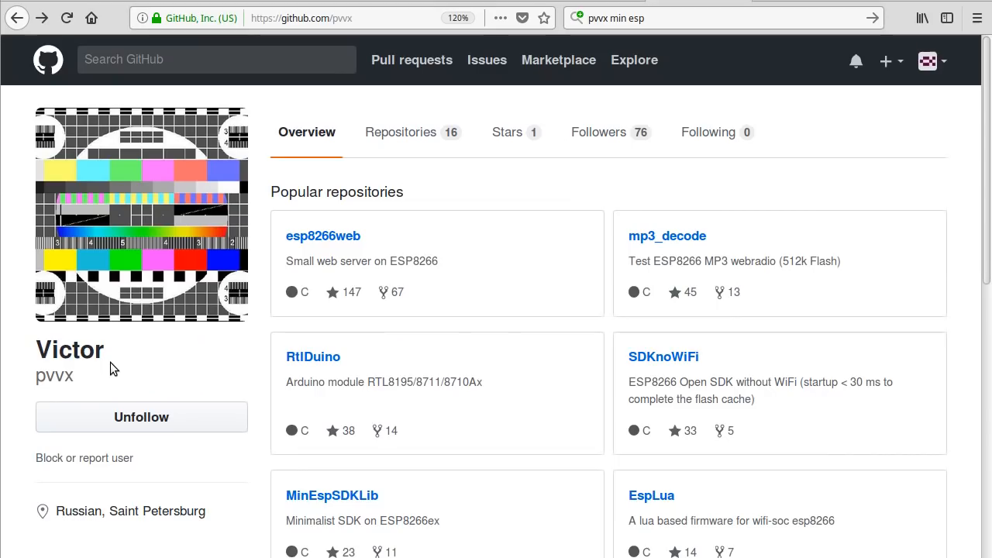
mouse_move(137, 364)
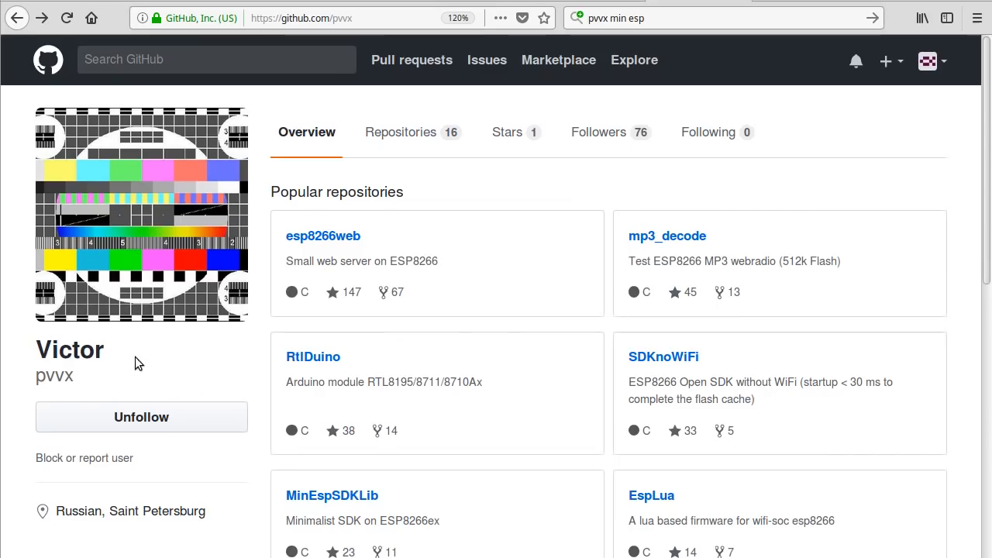
mouse_move(663, 356)
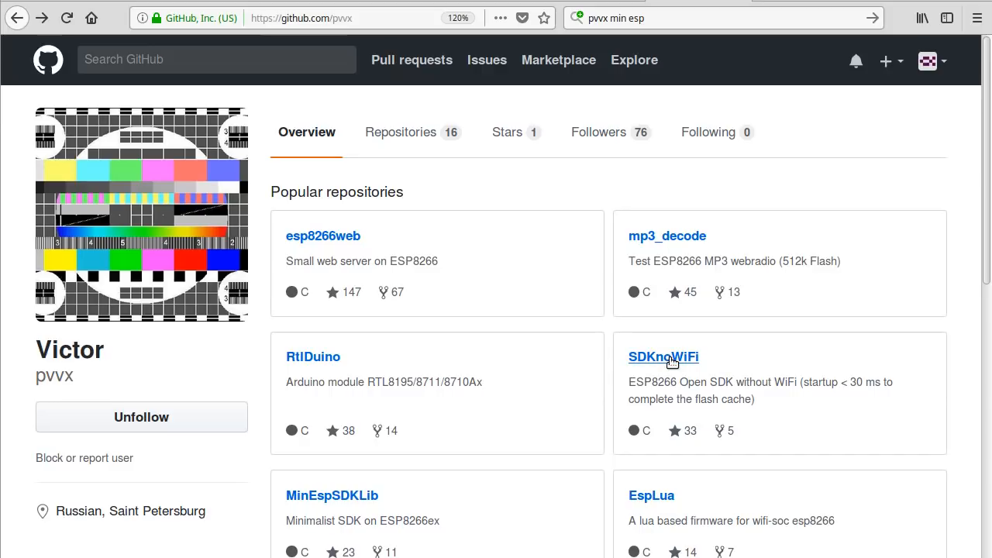
left_click(663, 356)
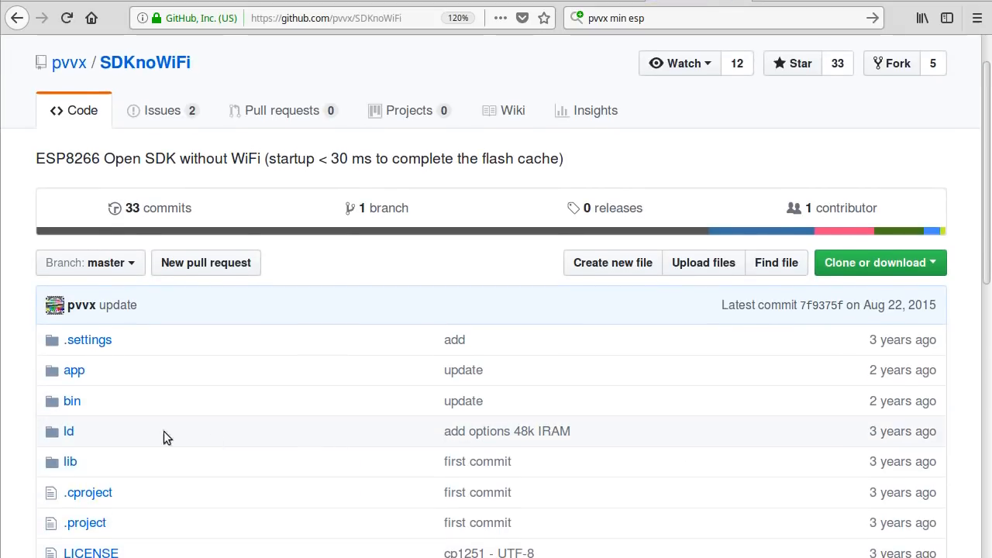
scroll("down", 3)
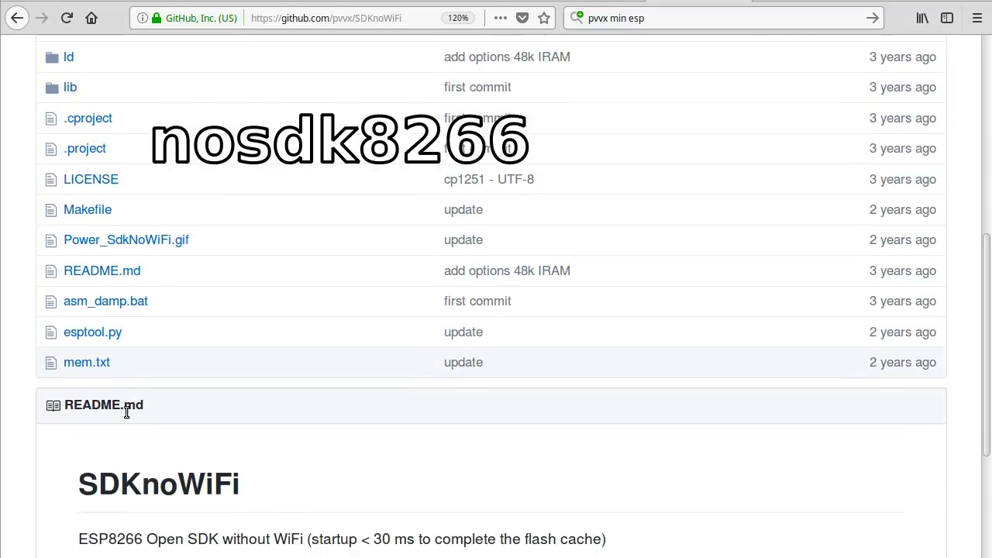
scroll("down", 3)
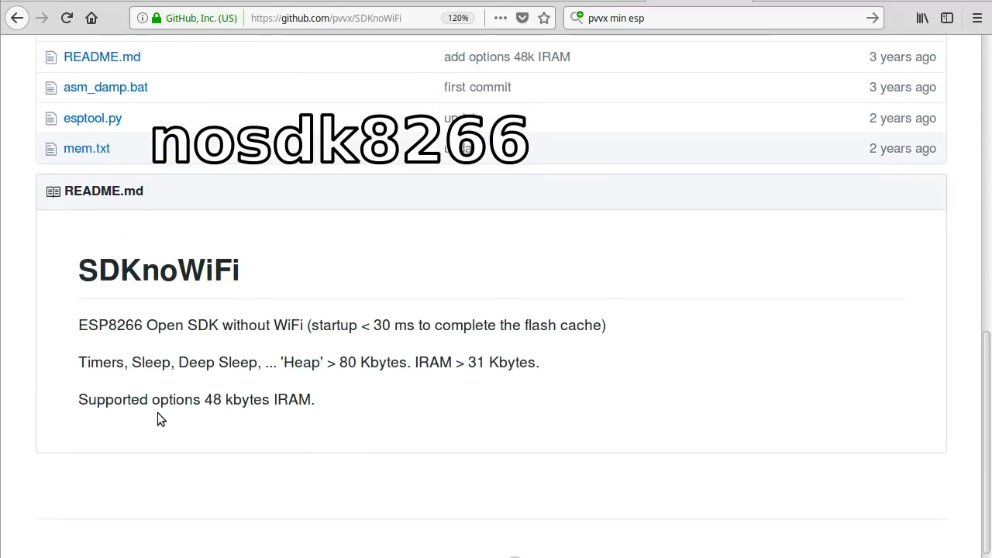
scroll("up", 3)
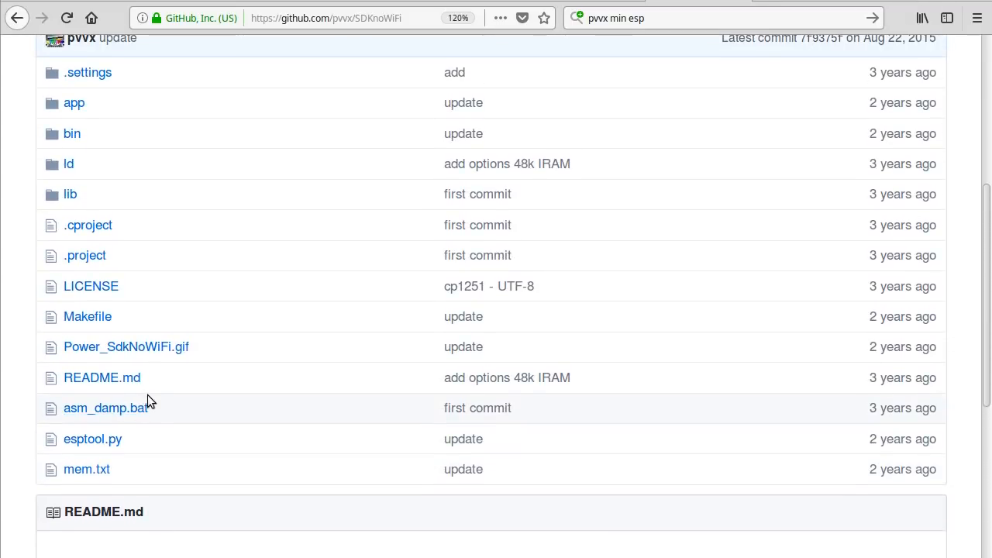
scroll("up", 3)
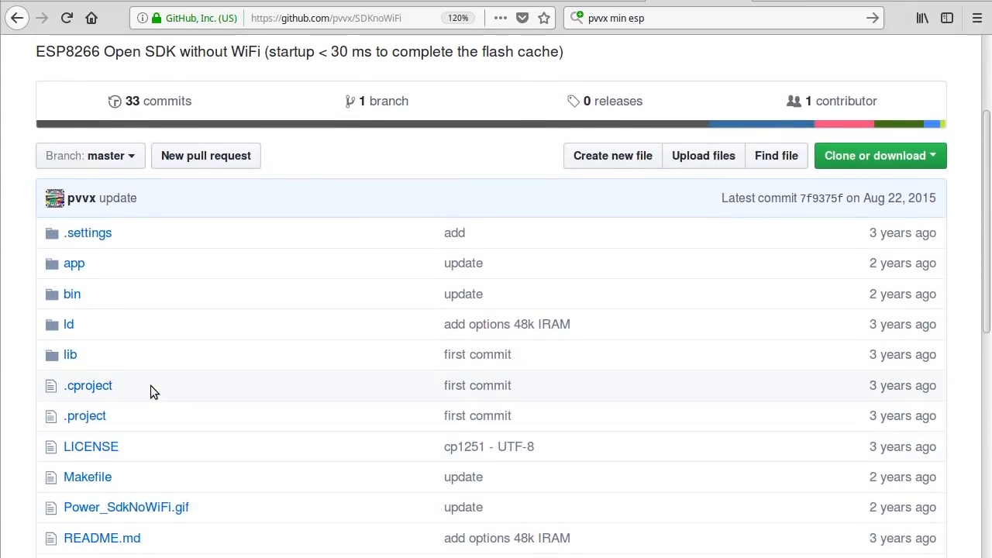
scroll("up", 3)
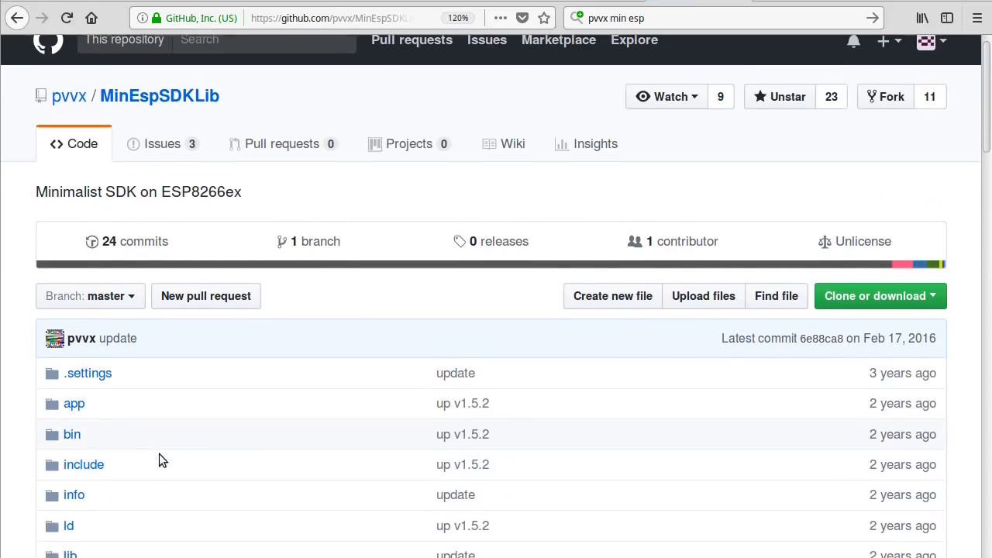
Step: Read through the MinEspSDKLib README
scroll("down", 3)
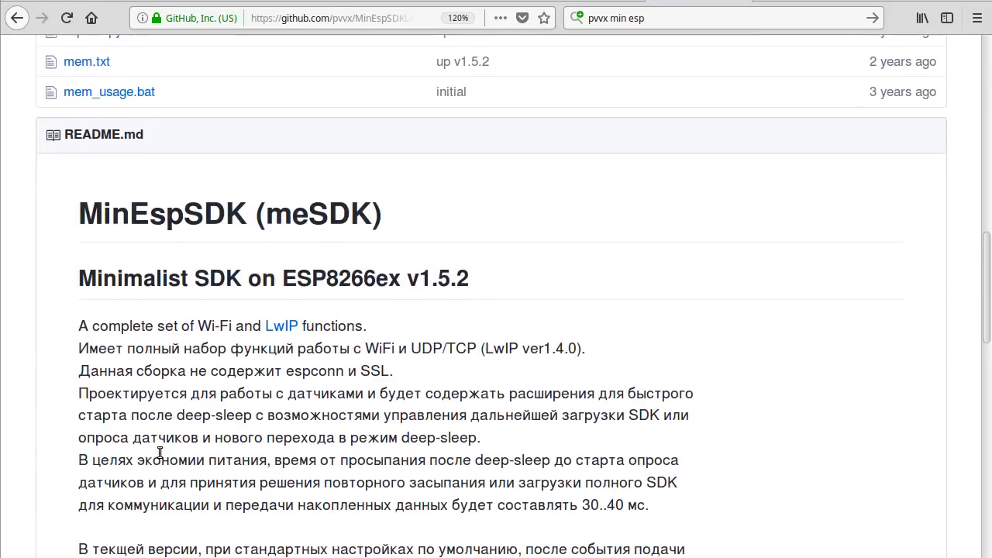
scroll("down", 3)
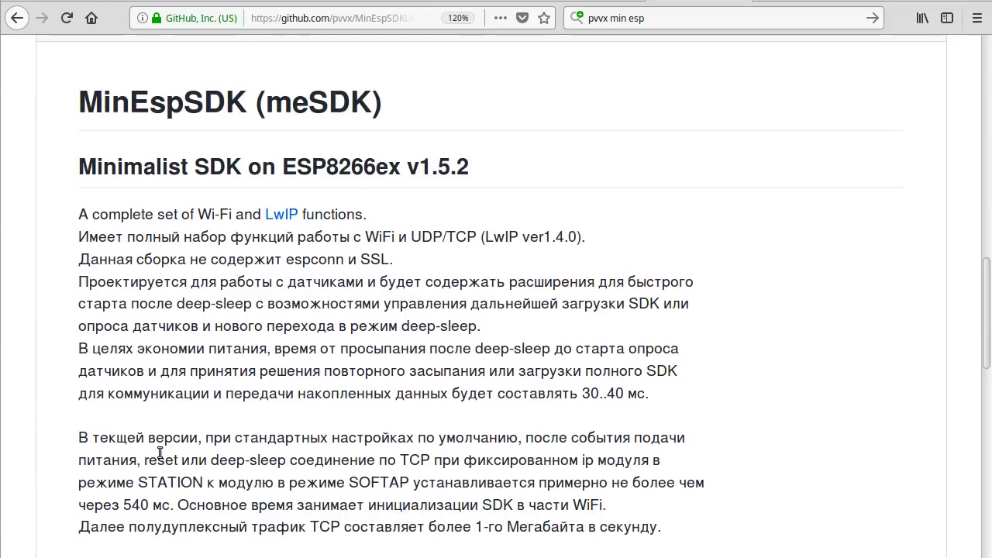
scroll("down", 3)
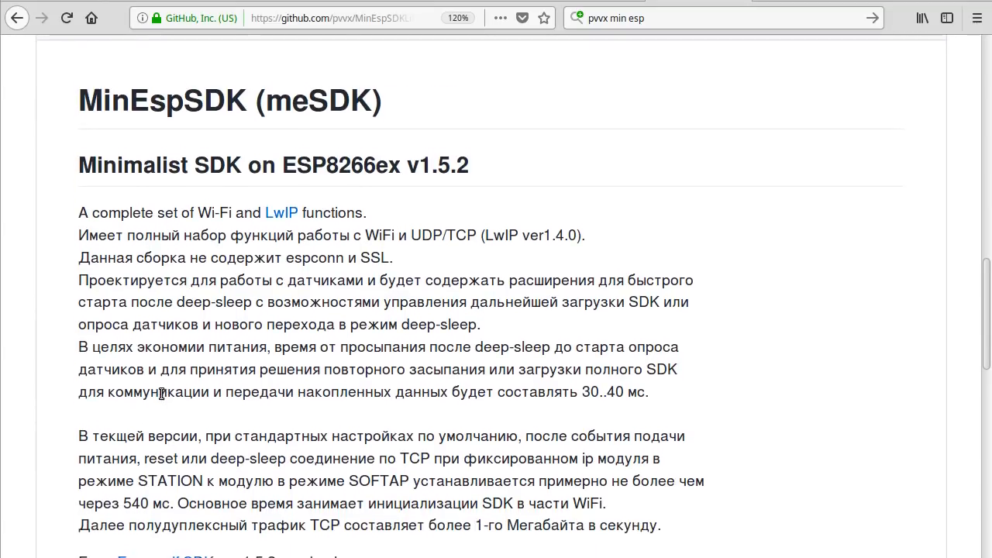
scroll("down", 3)
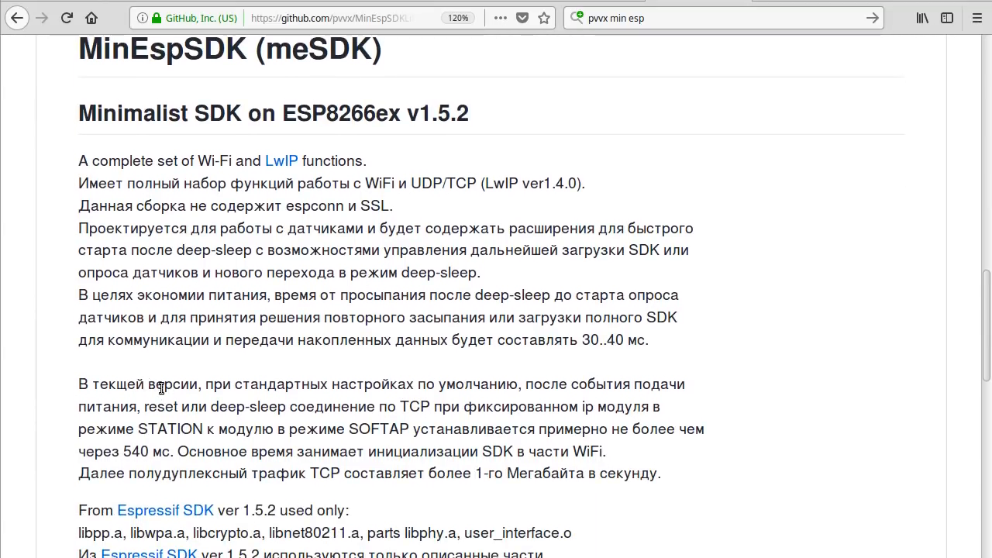
mouse_move(801, 450)
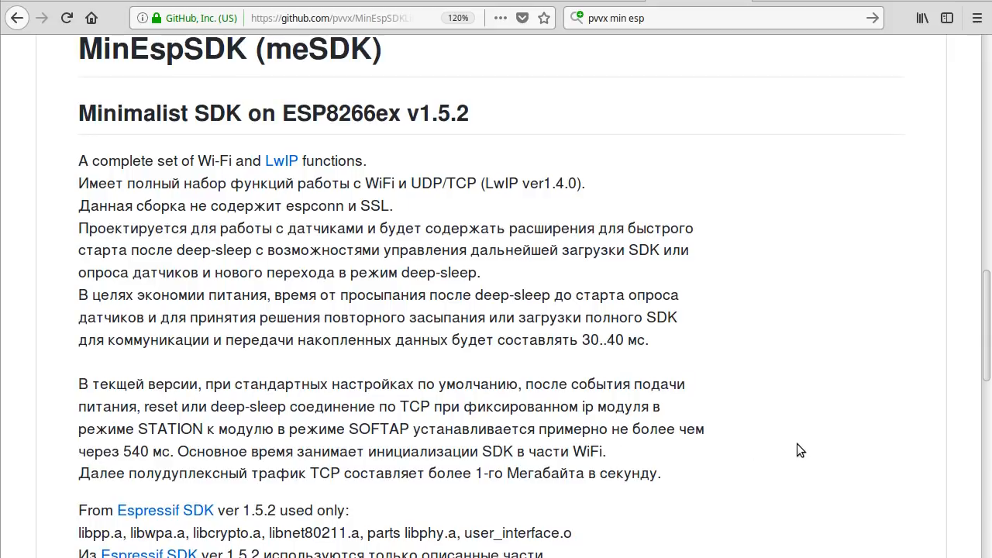
scroll("up", 3)
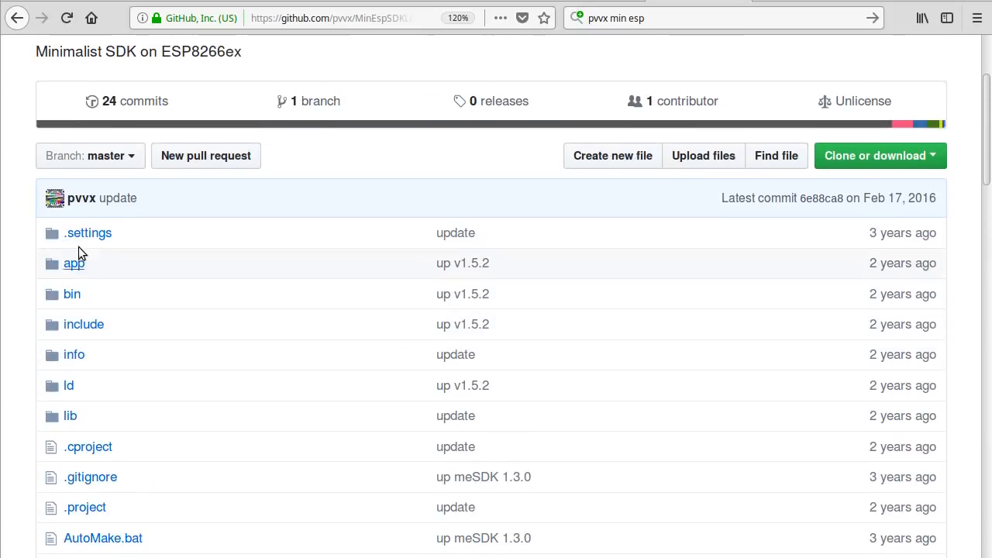
Step: Navigate app > sdklib > system to app_main.c and read down to its startup code
left_click(74, 263)
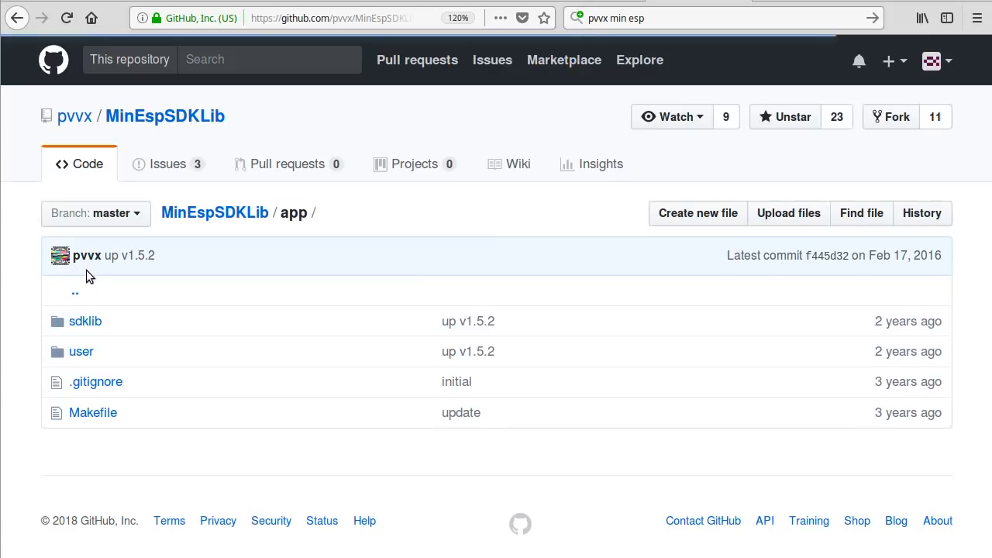
left_click(86, 321)
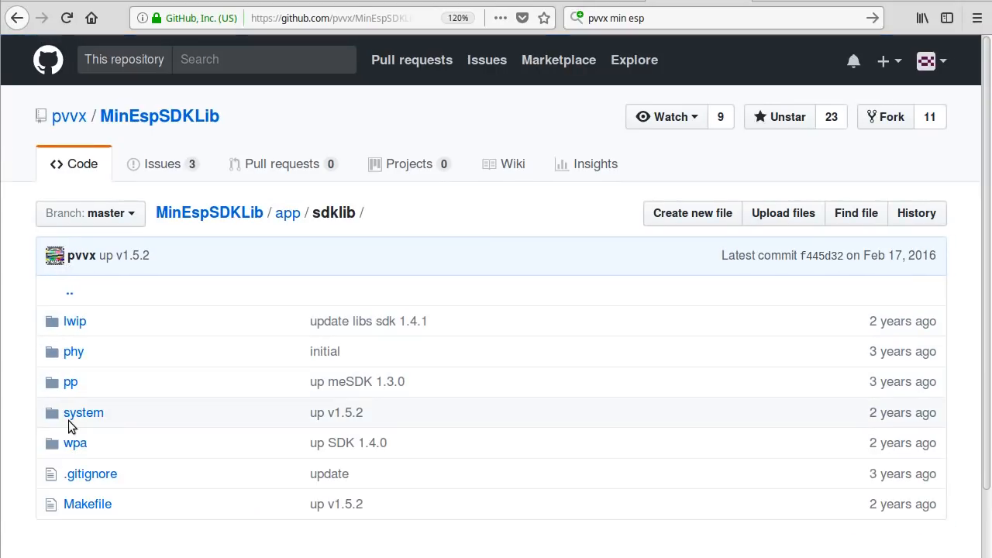
left_click(84, 412)
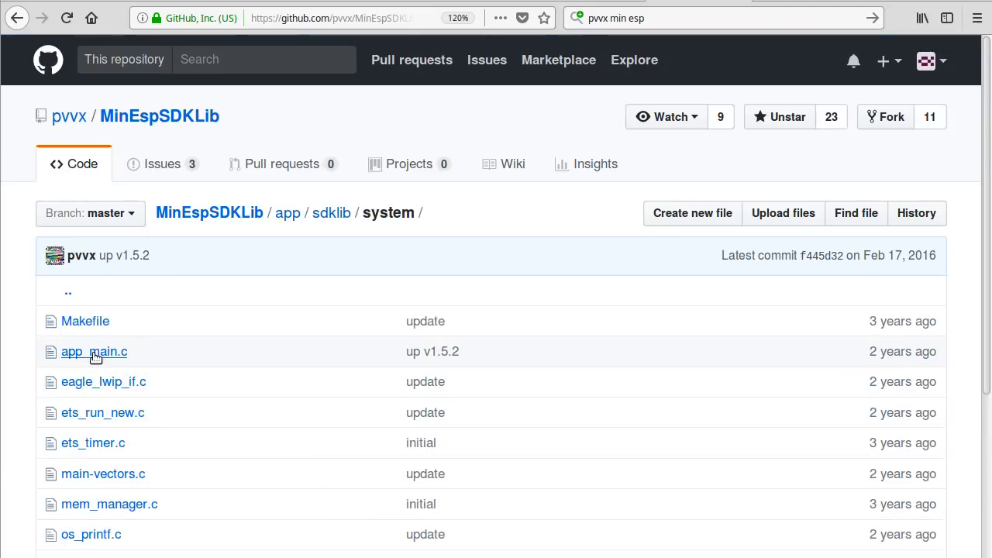
left_click(93, 350)
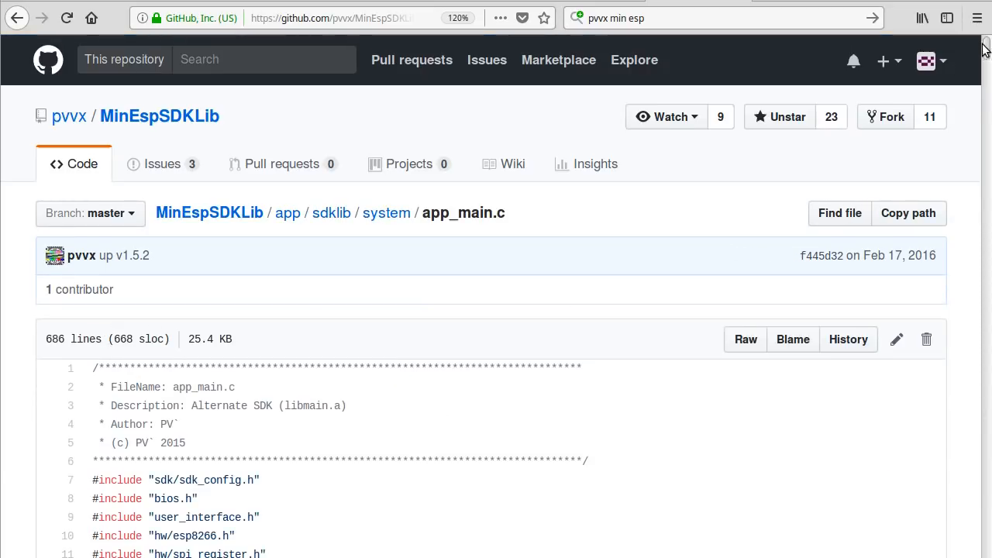
scroll("down", 3)
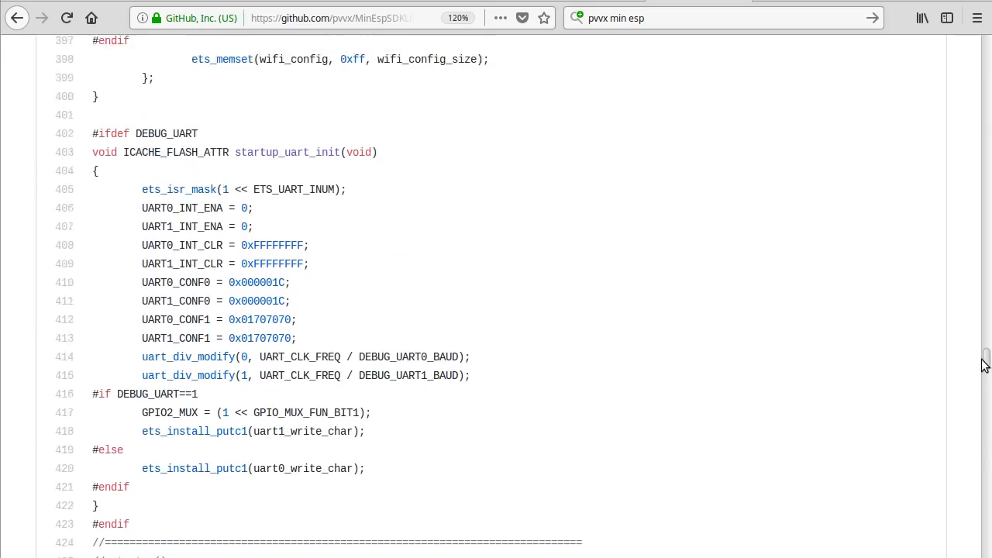
scroll("down", 3)
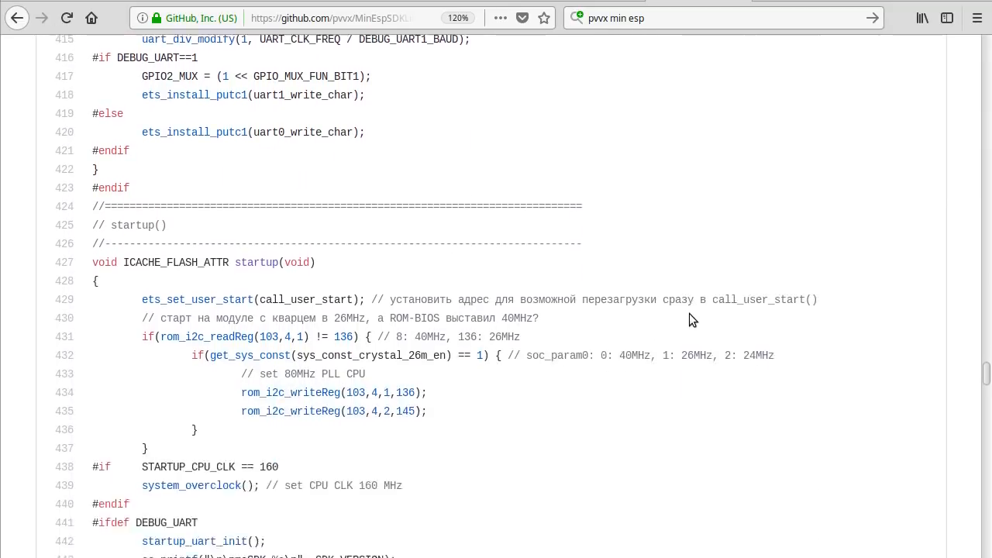
scroll("down", 3)
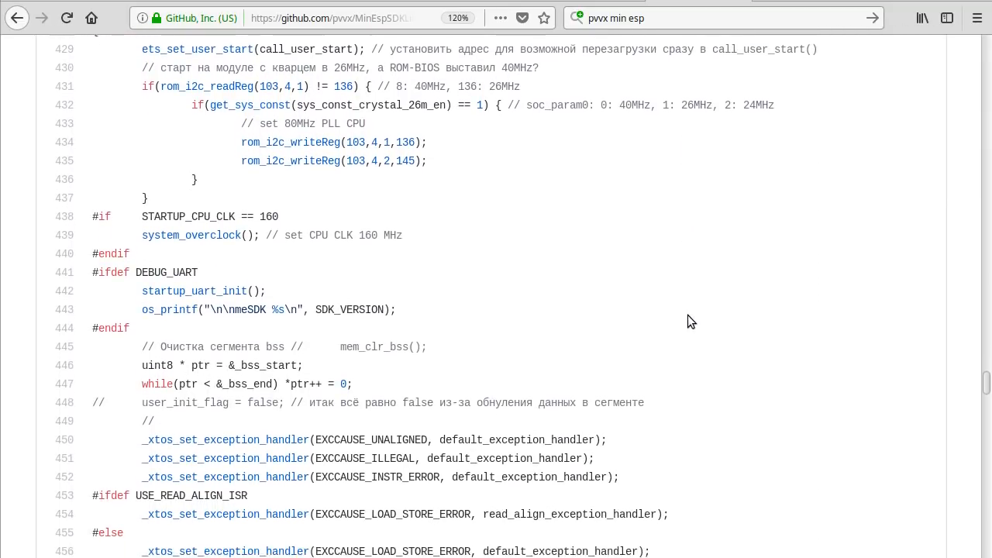
scroll("down", 3)
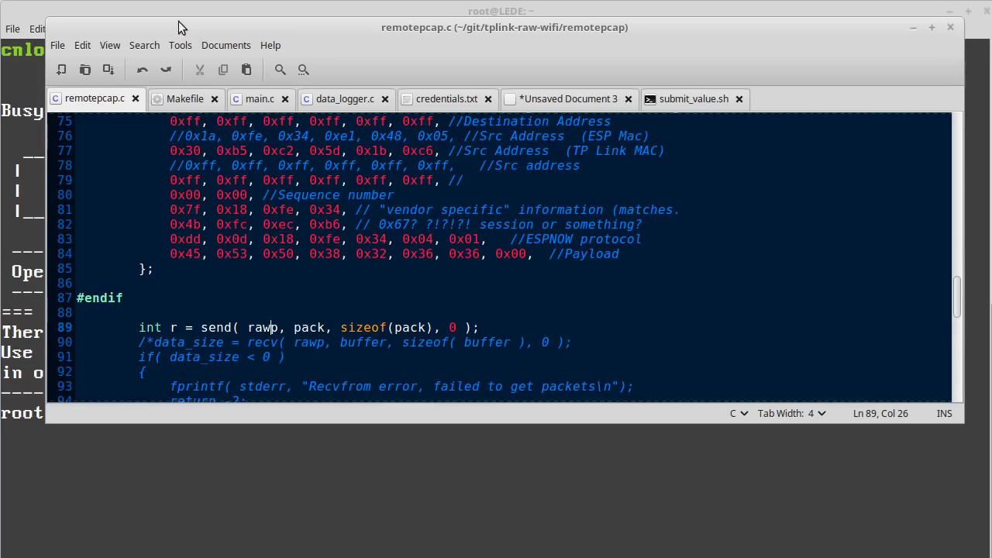
scroll("down", 3)
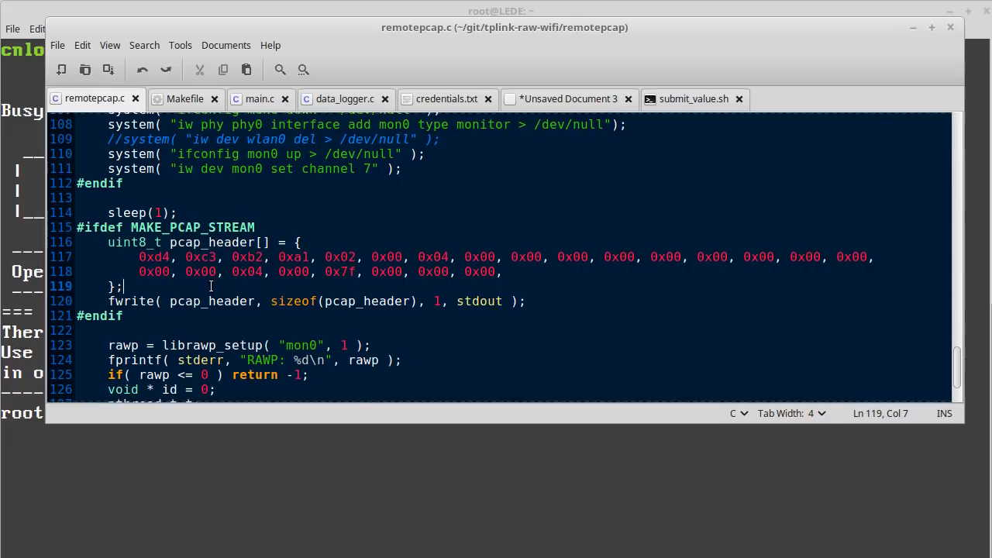
scroll("up", 3)
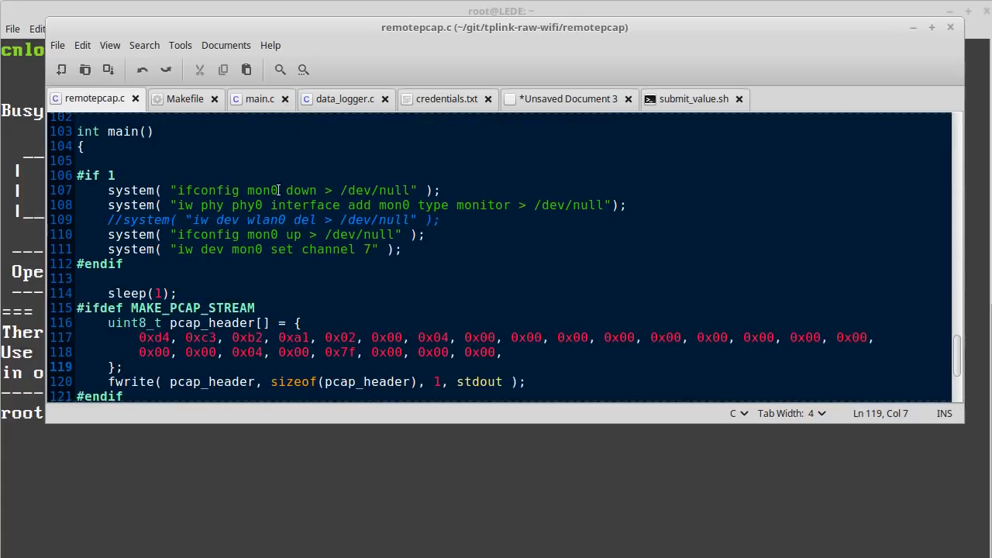
left_click(299, 205)
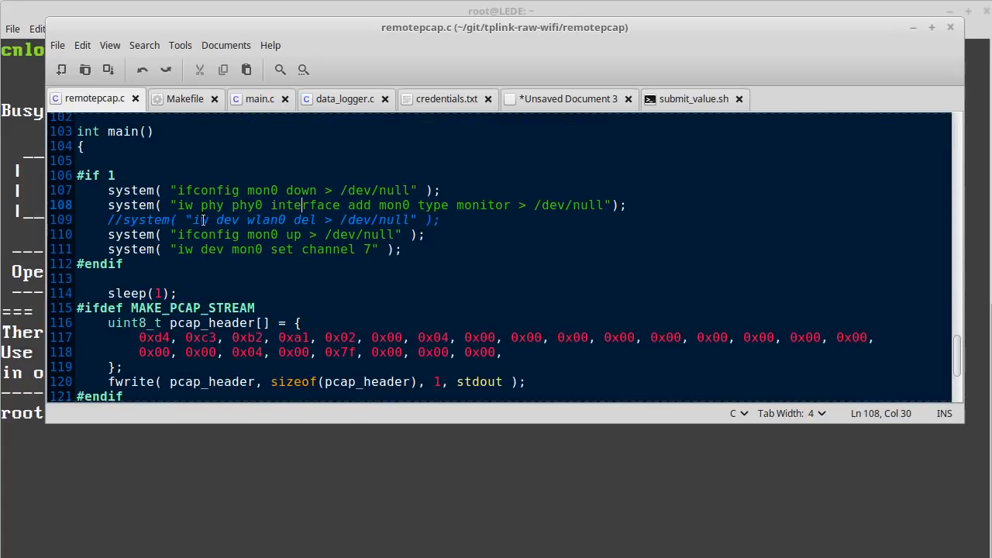
scroll("down", 3)
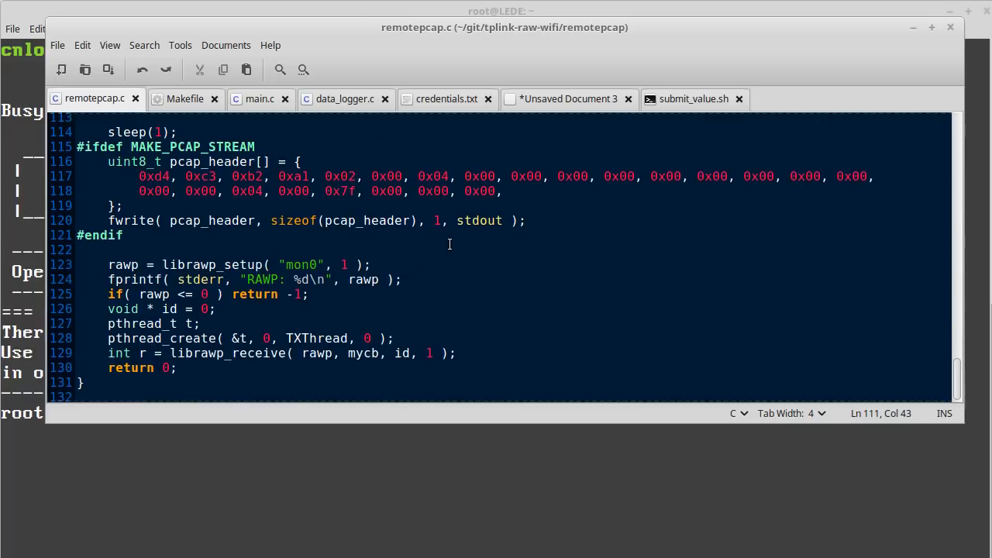
left_click_drag(139, 177, 499, 190)
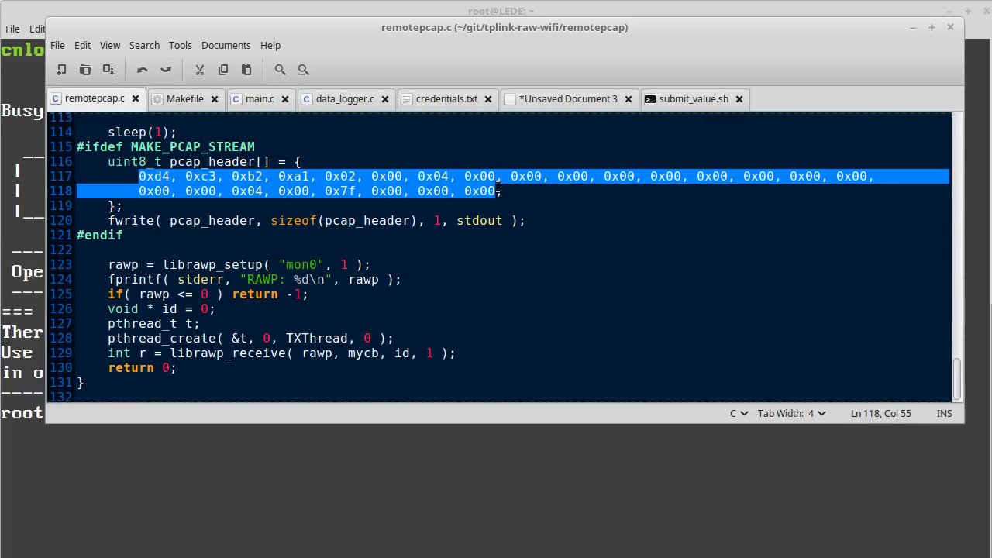
mouse_move(390, 256)
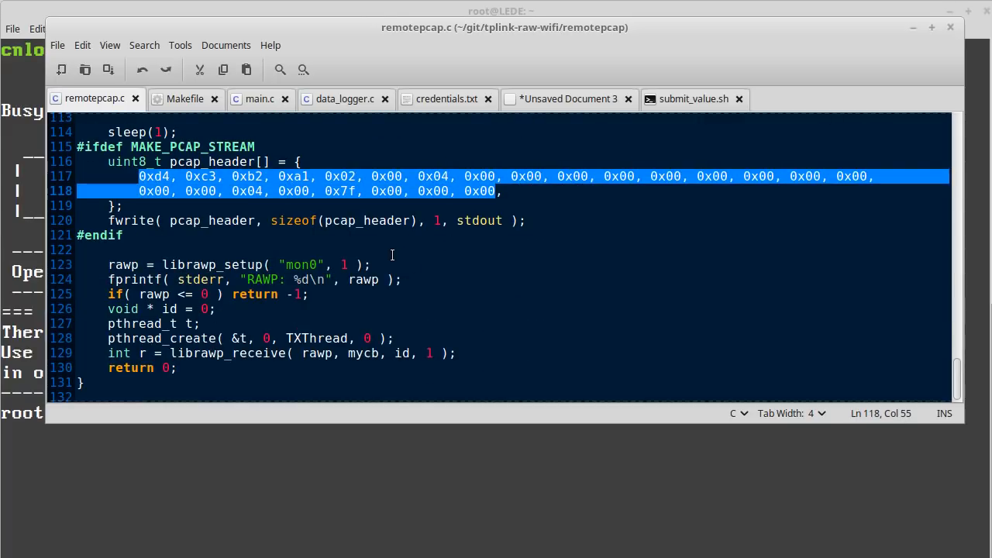
mouse_move(347, 200)
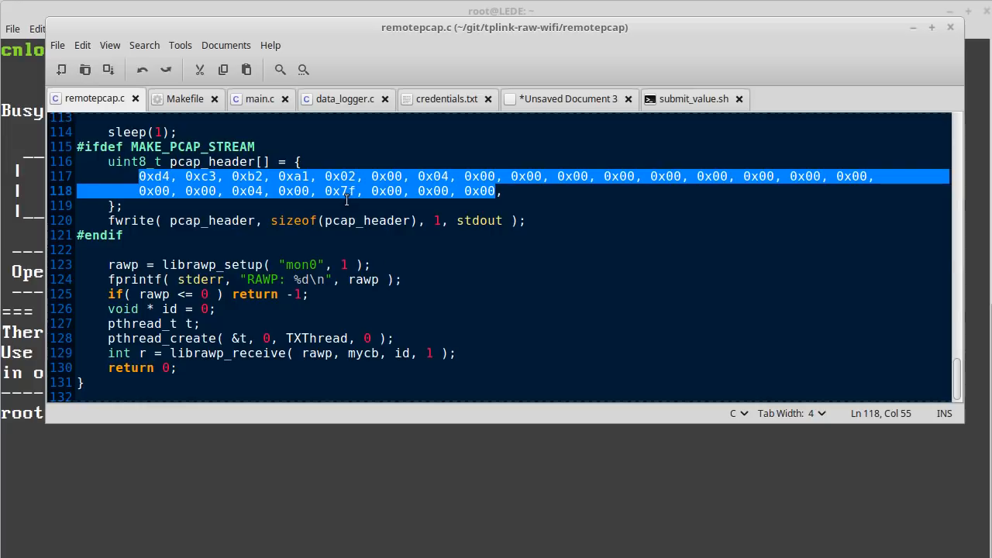
scroll("up", 3)
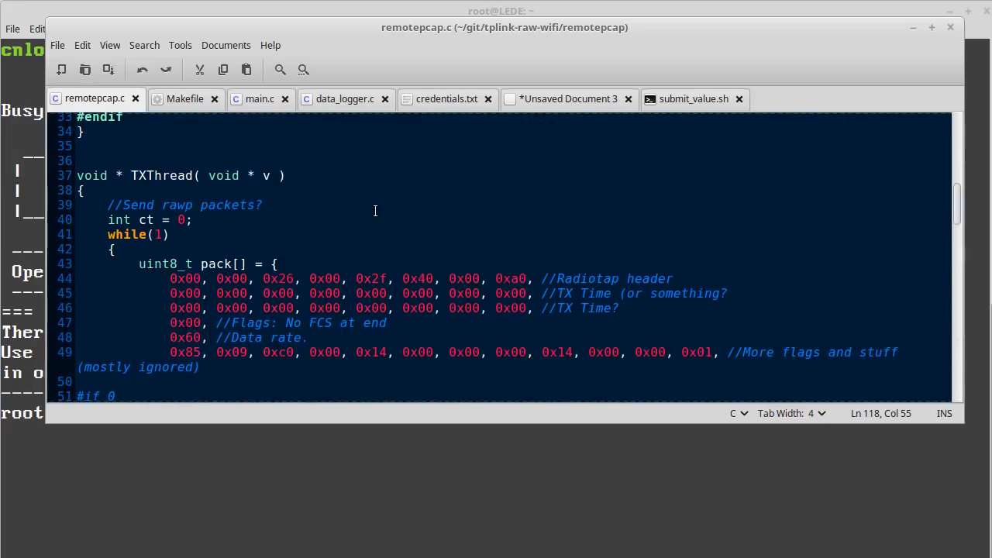
scroll("up", 3)
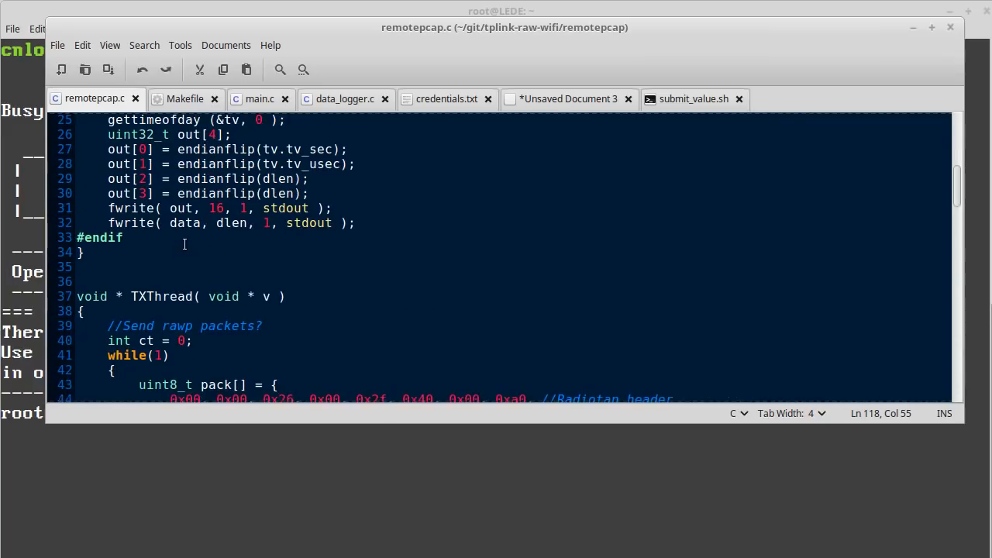
double_click(285, 208)
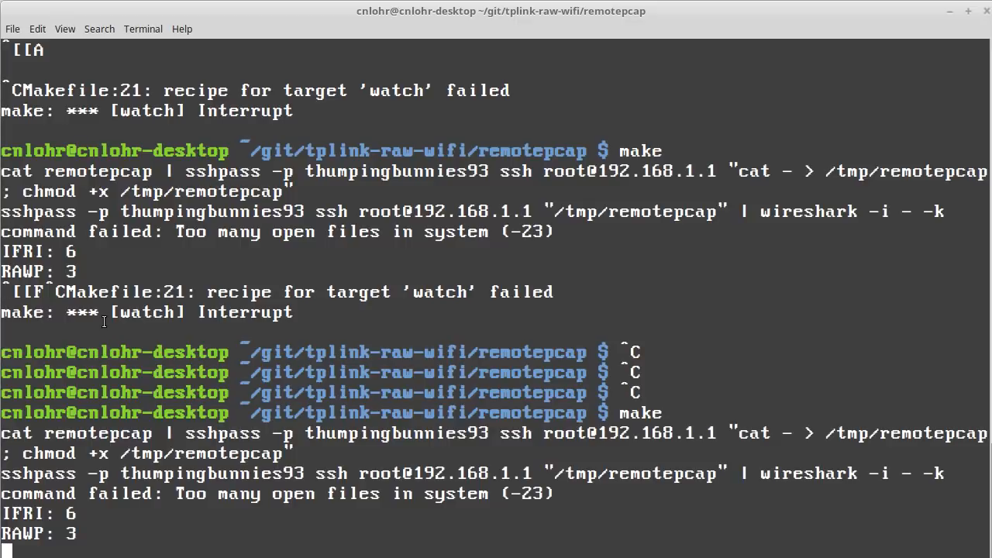
mouse_move(7, 468)
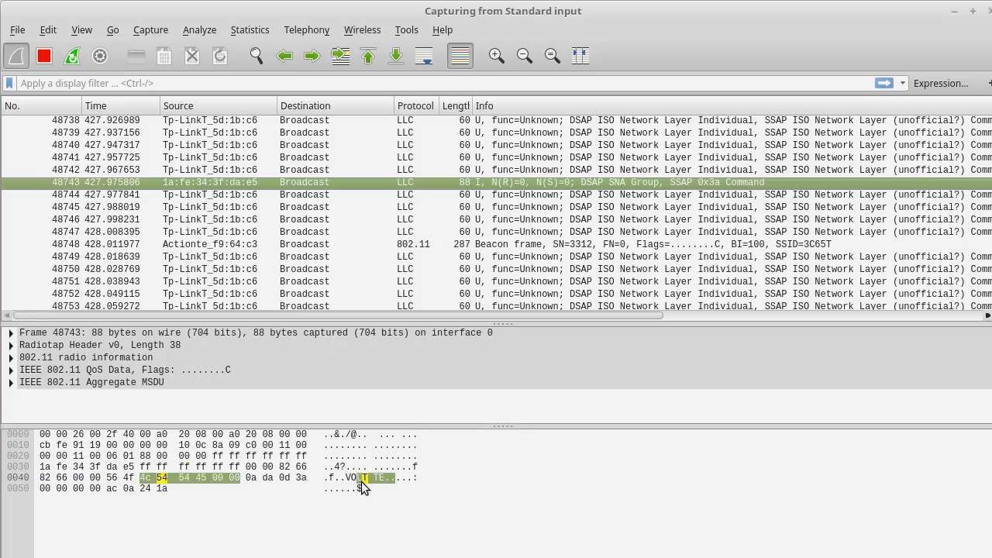
Step: Clear the marked VOLT TE payload bytes so frame 48743 shows fully
left_click(254, 478)
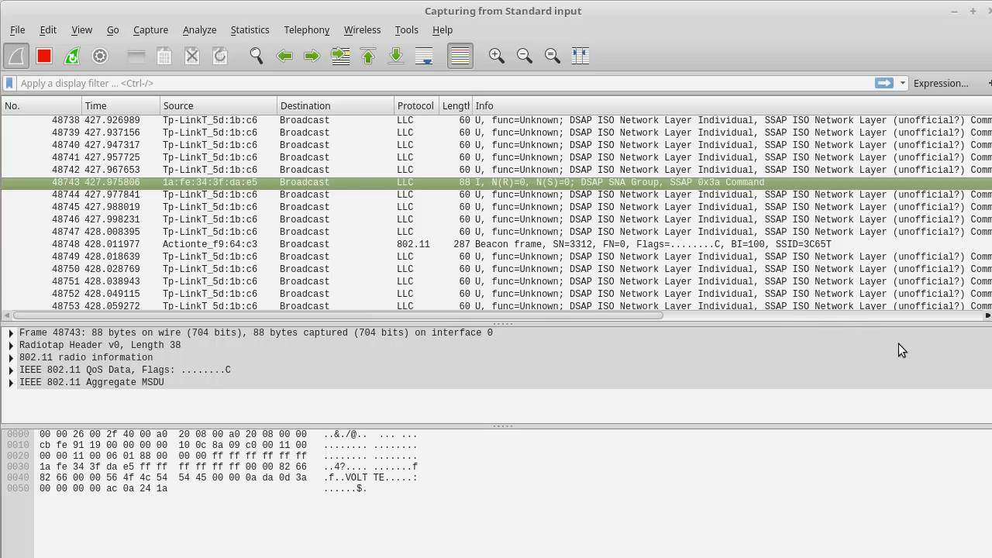
mouse_move(812, 350)
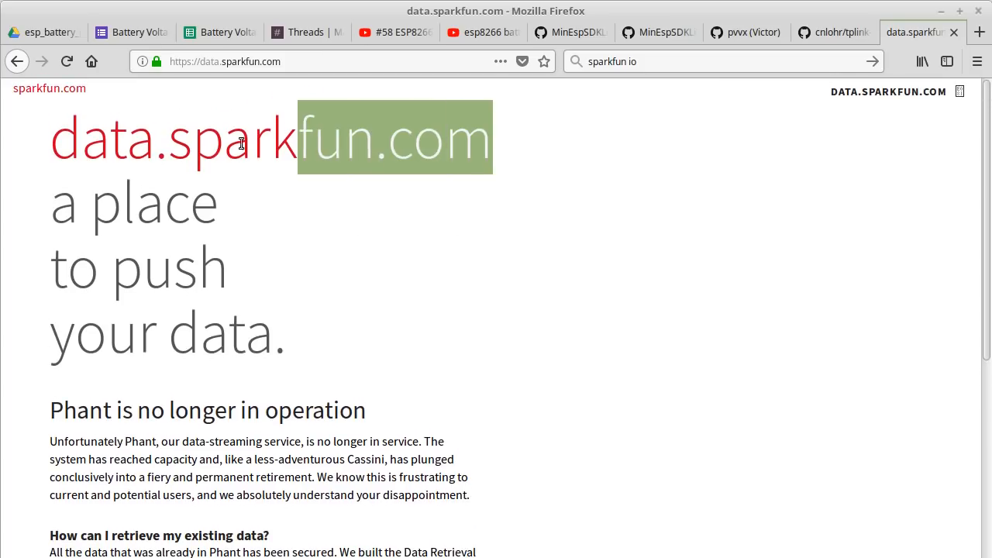
Step: Create a new Google Form titled 'Voltage Test' with description 'Let's see how'
left_click(50, 147)
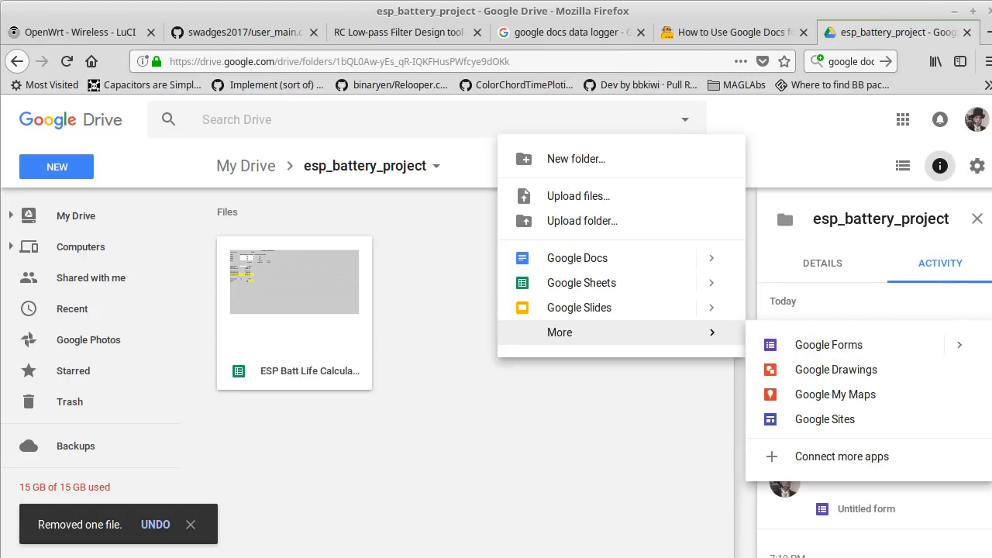
left_click(828, 344)
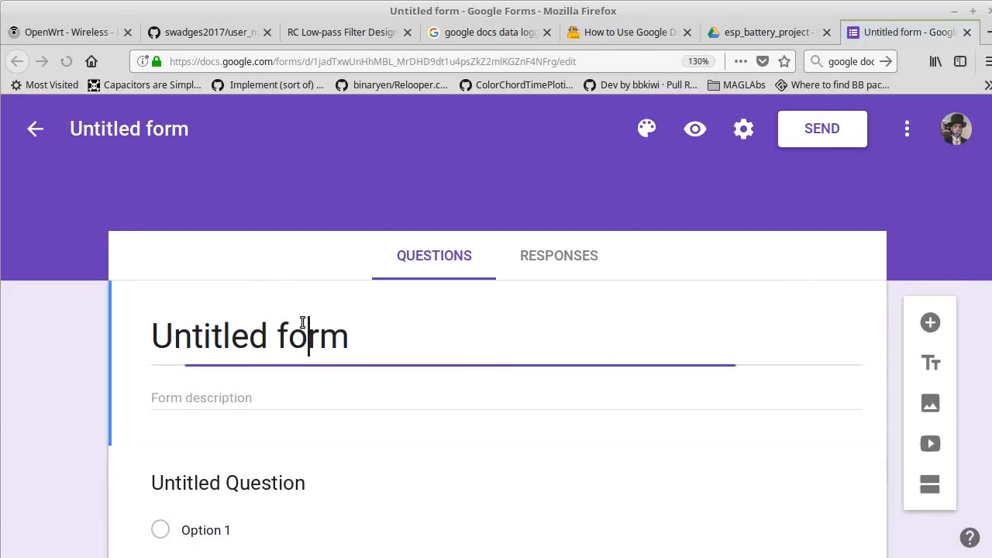
type("Volta")
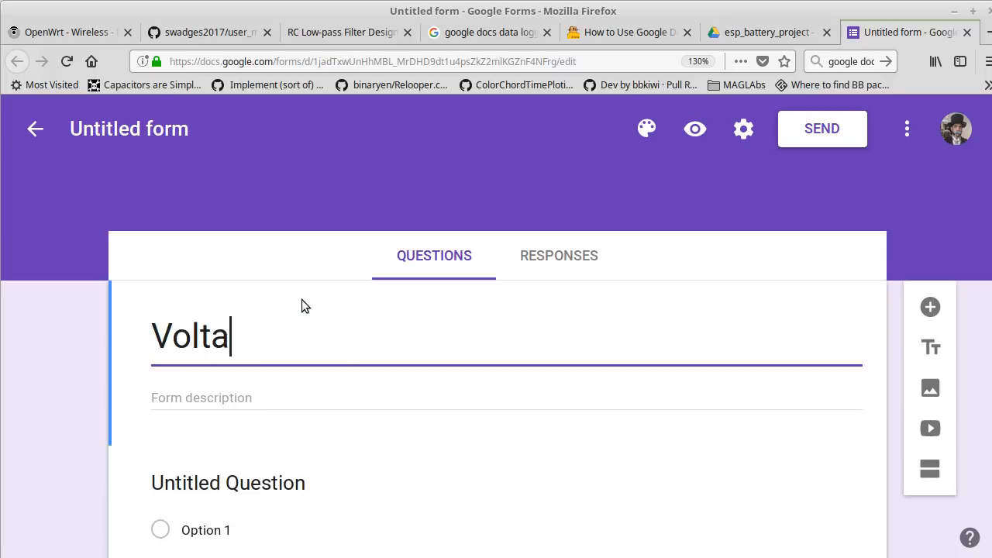
type("ge Test")
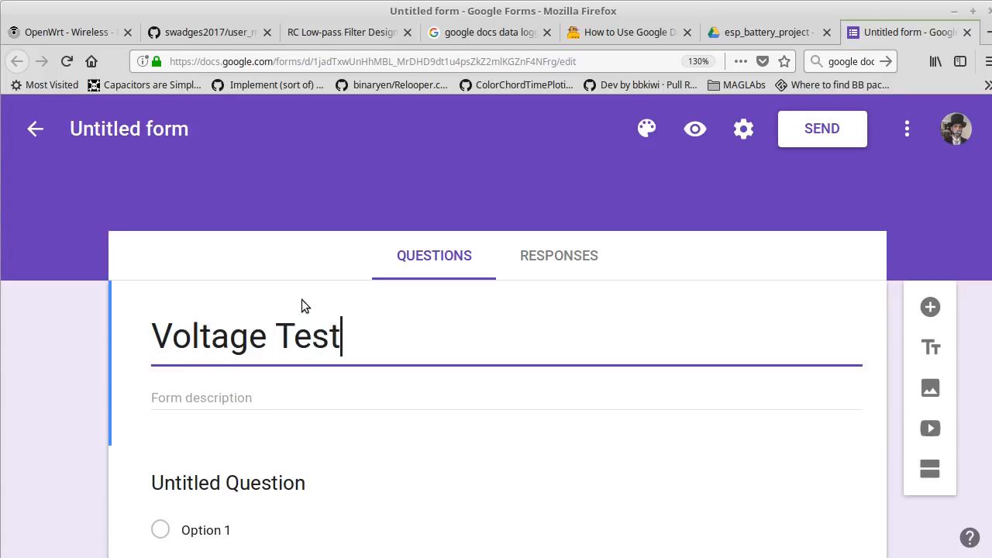
type("Let's see how")
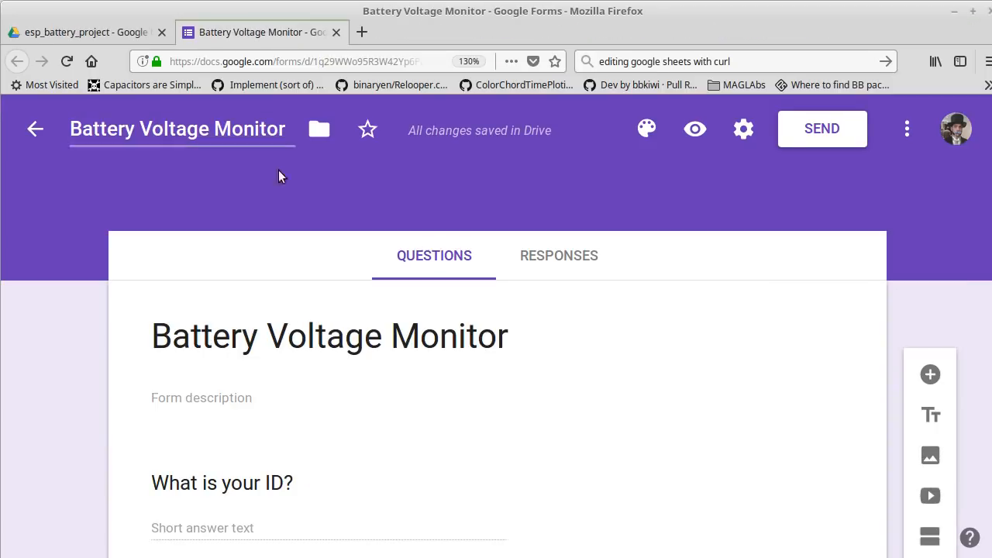
Step: Bring up the sending options for the Battery Voltage Monitor form
left_click(821, 128)
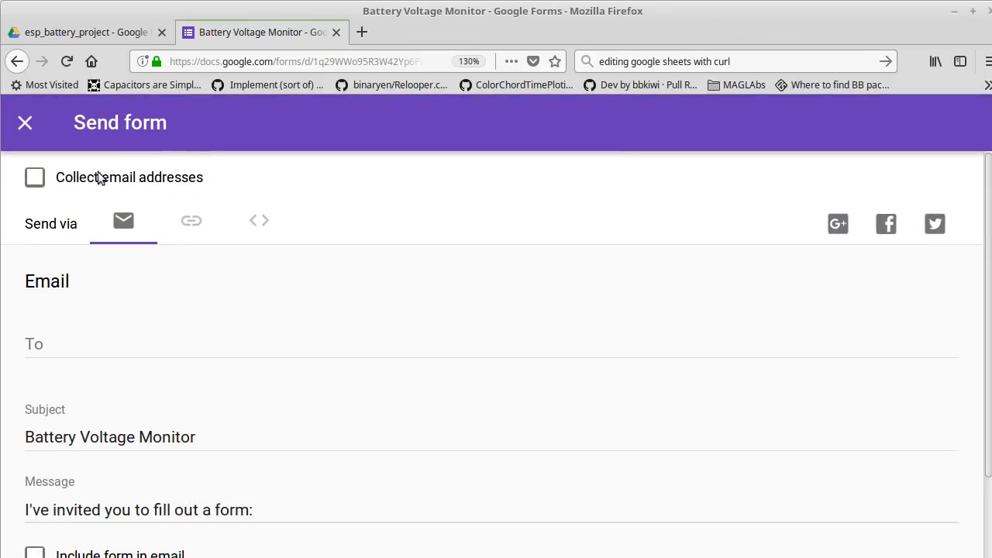
left_click(192, 220)
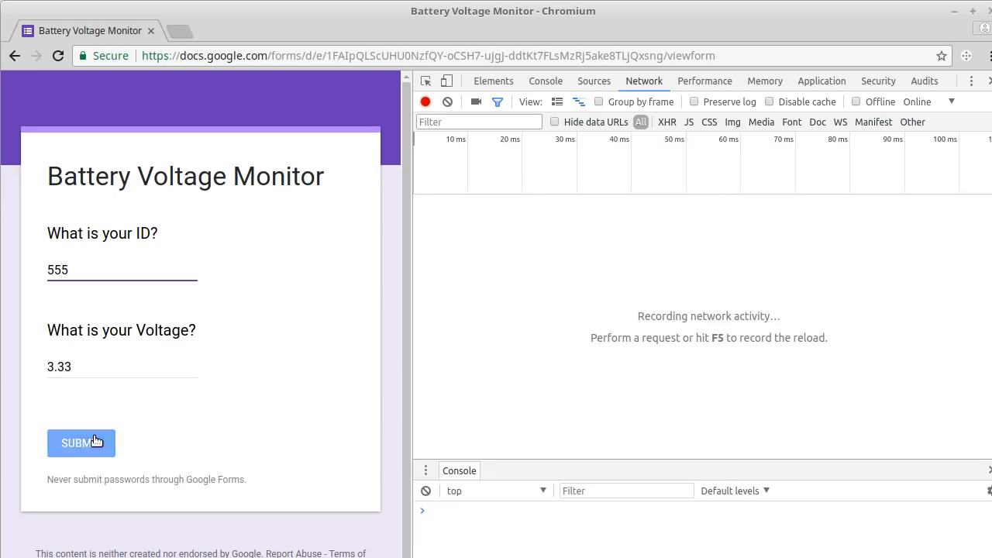
Step: Submit ID 555 and voltage 3.33, then inspect the formResponse POST request
left_click(80, 443)
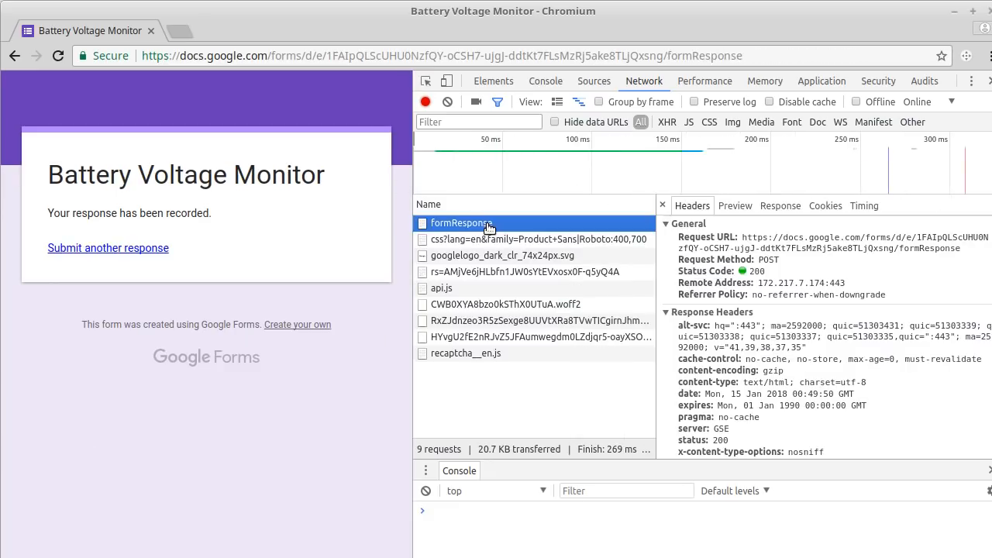
right_click(462, 223)
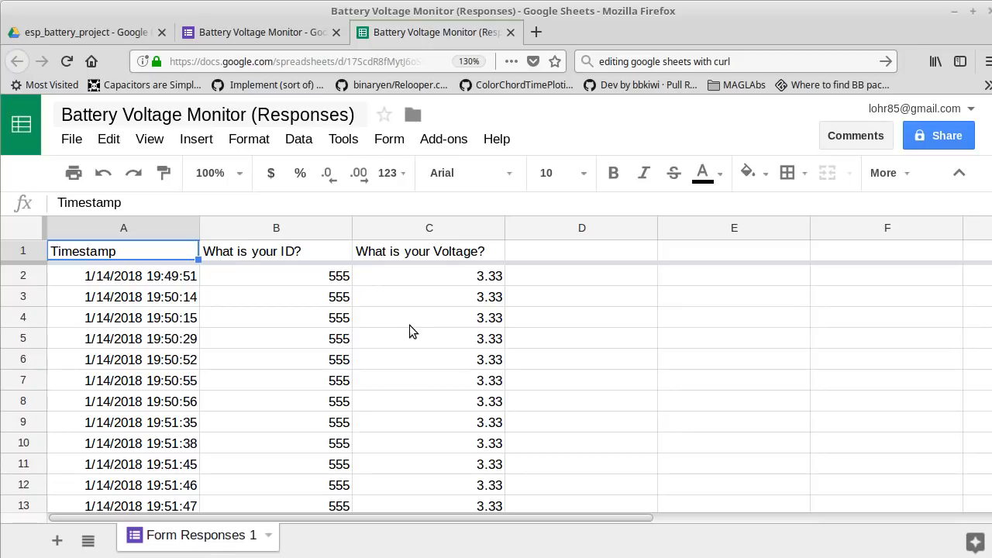
Step: Review the Public Responses sheet, then view the form's summary of 93 responses
left_click(186, 31)
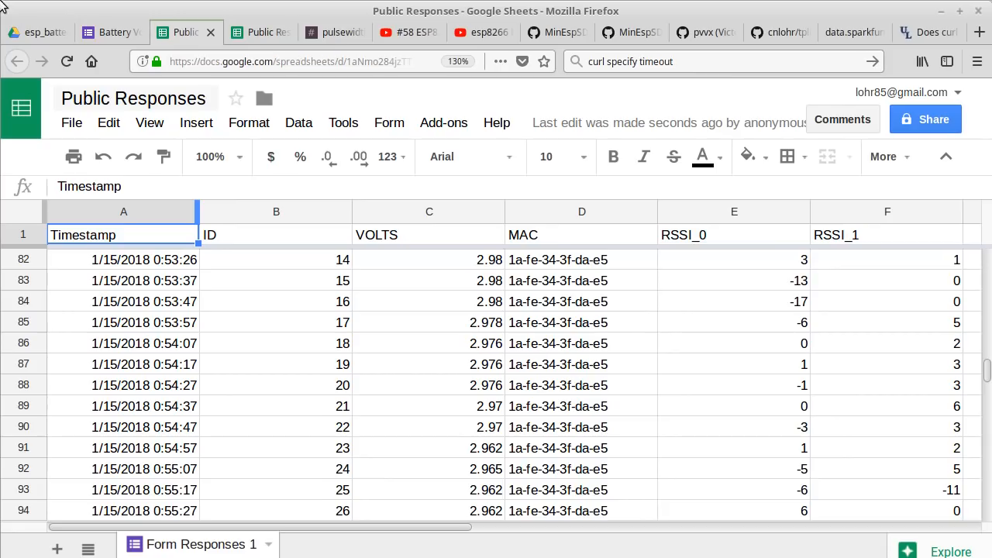
left_click(112, 31)
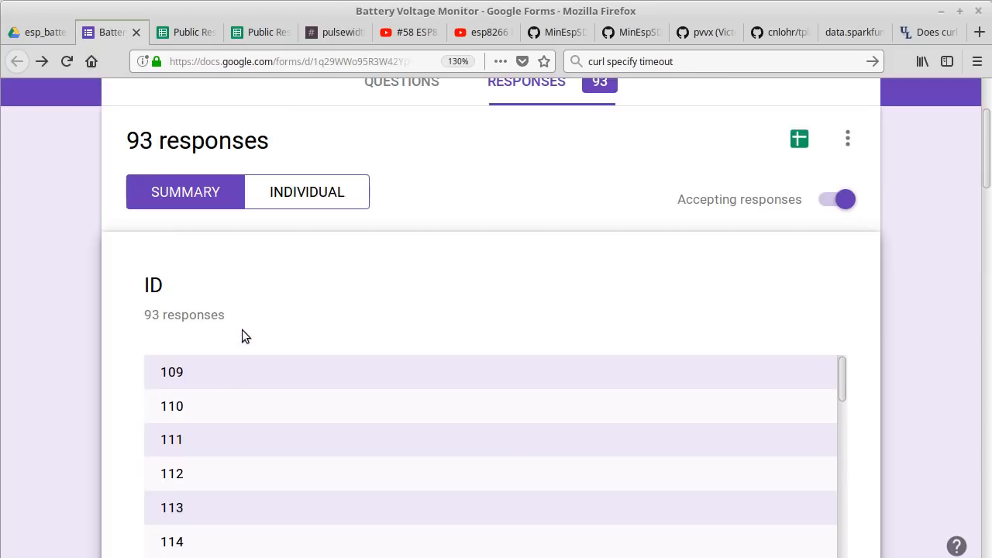
mouse_move(229, 309)
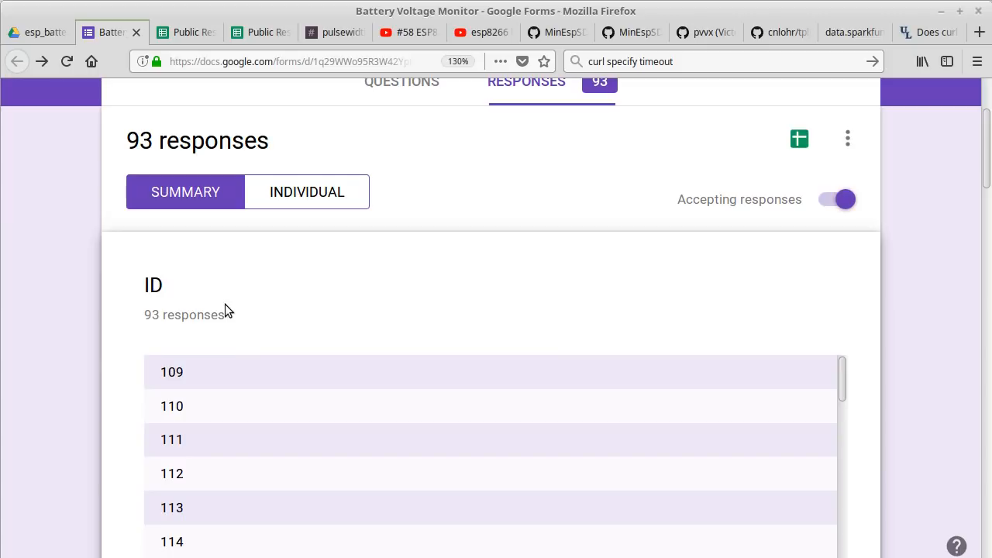